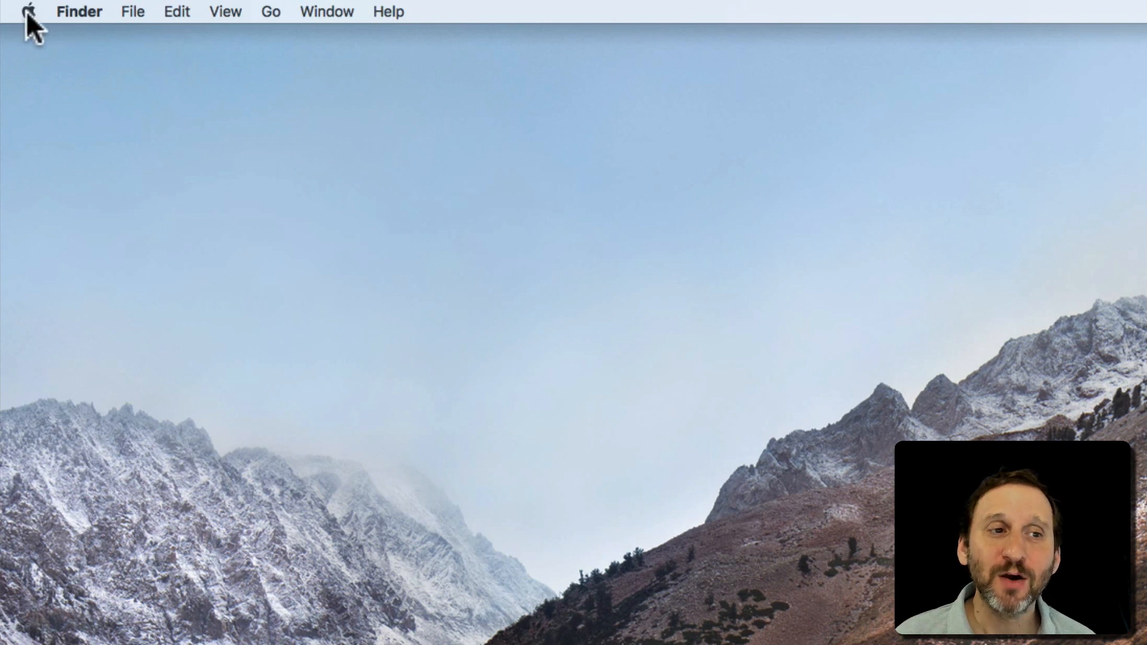
- Reach the Security & Privacy pane of System Preferences via the Apple menu
{"action": "left_click", "coordinate": [31, 13]}
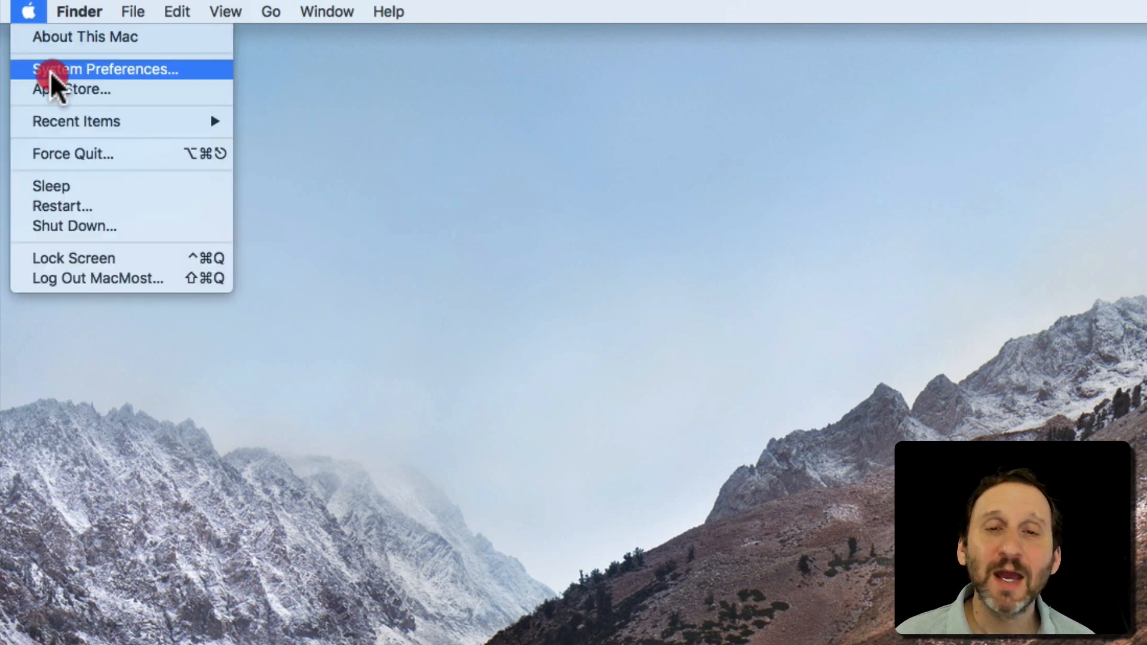
{"action": "left_click", "coordinate": [107, 70]}
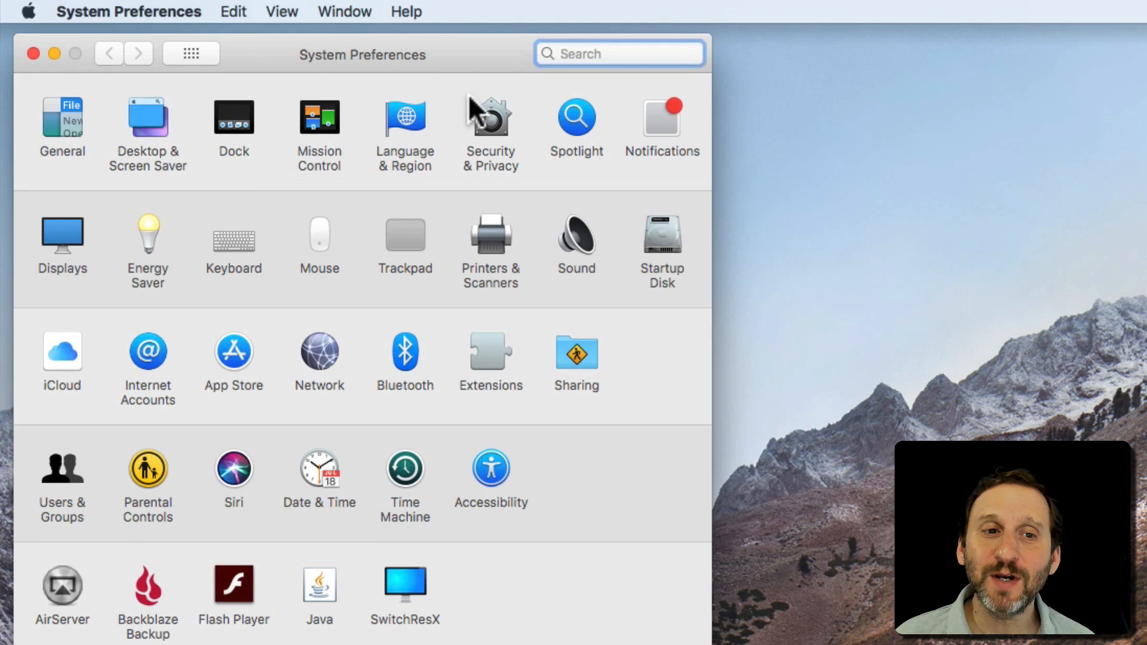
{"action": "mouse_move", "coordinate": [493, 127]}
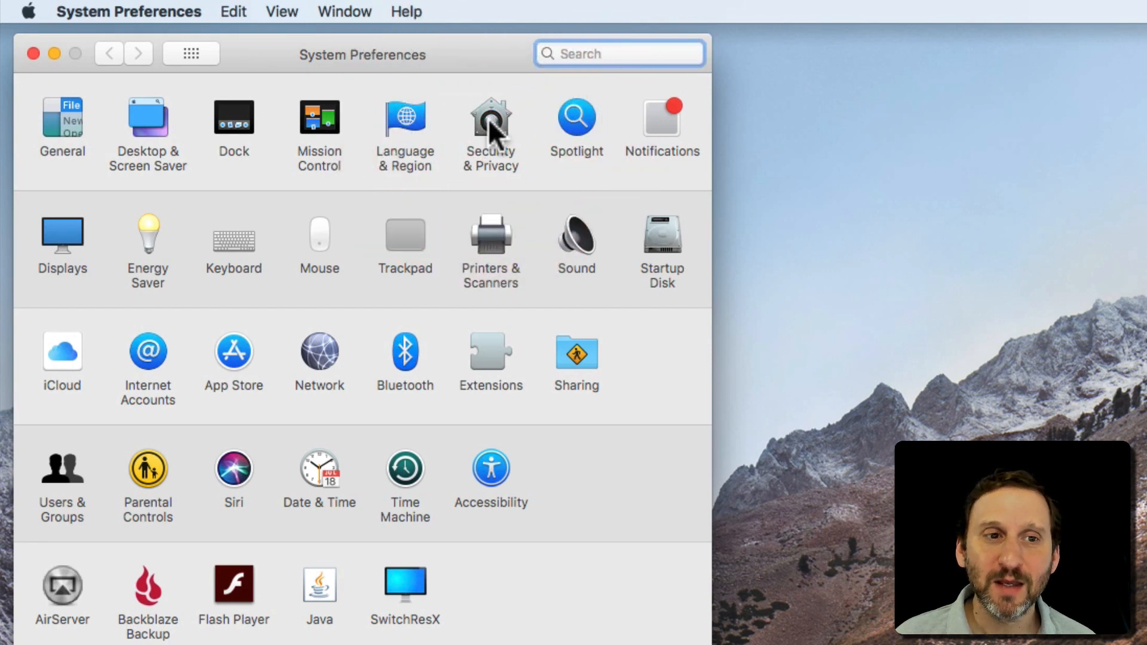
{"action": "left_click", "coordinate": [490, 120]}
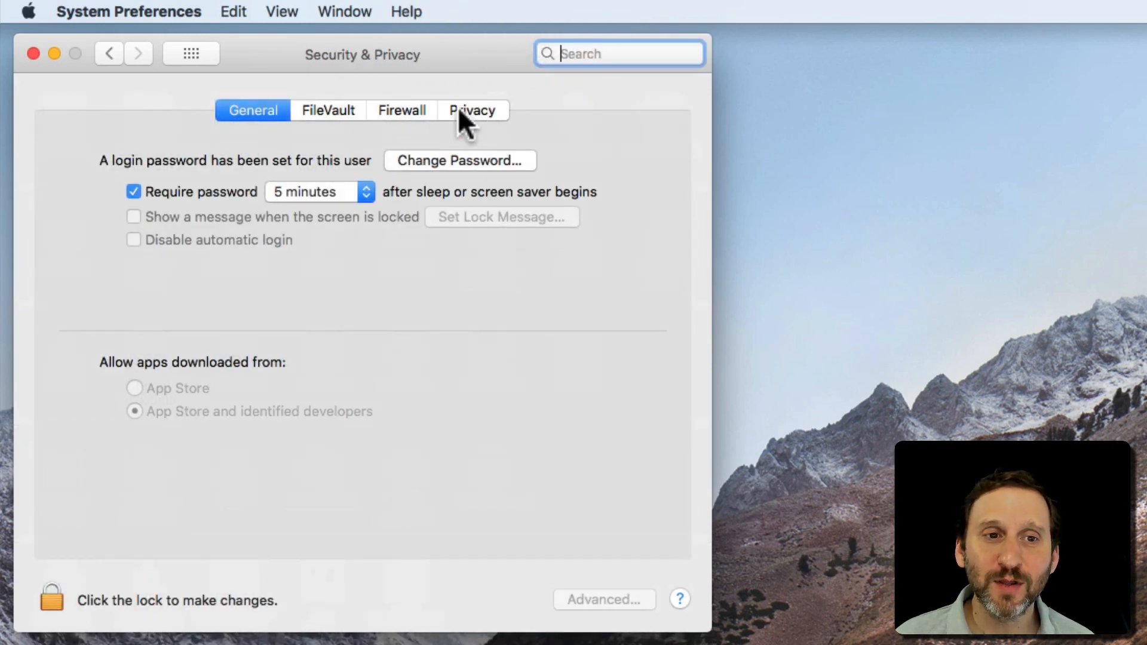
- Show the Privacy tab's Location Services list and scroll through the permitted apps
{"action": "left_click", "coordinate": [473, 110]}
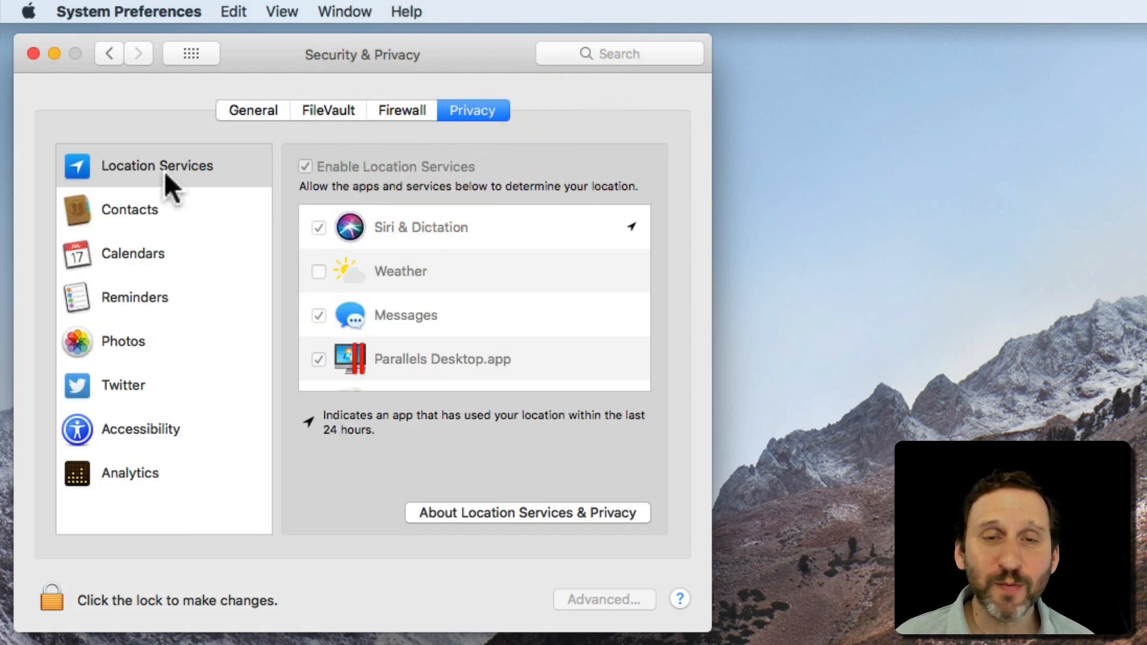
{"action": "mouse_move", "coordinate": [600, 197]}
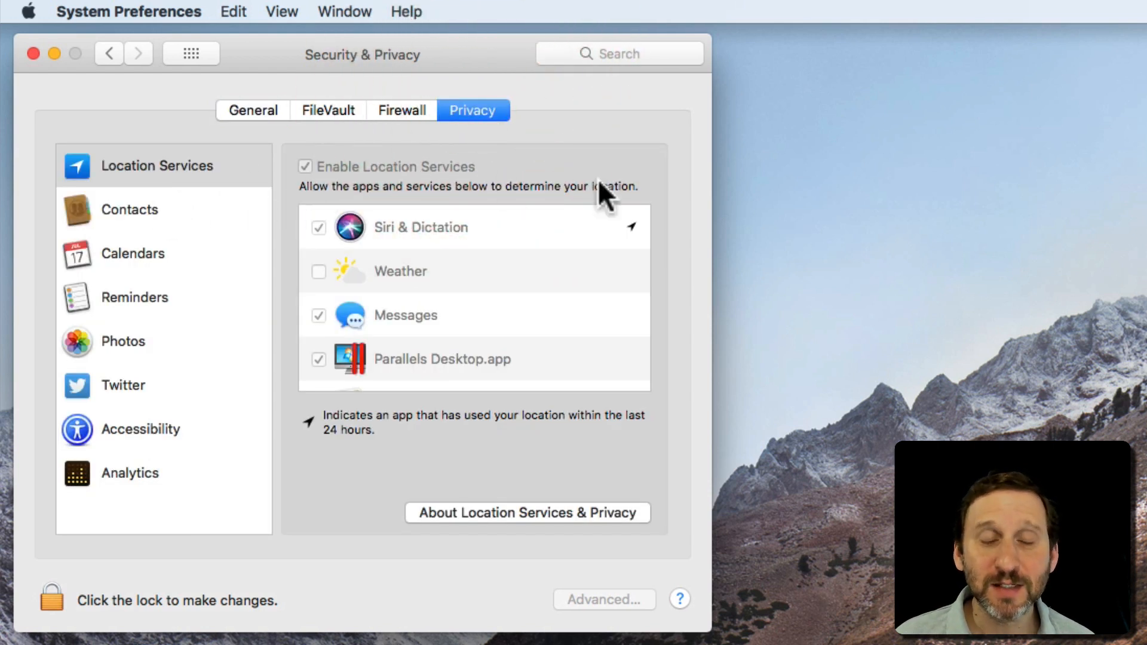
{"action": "mouse_move", "coordinate": [356, 387]}
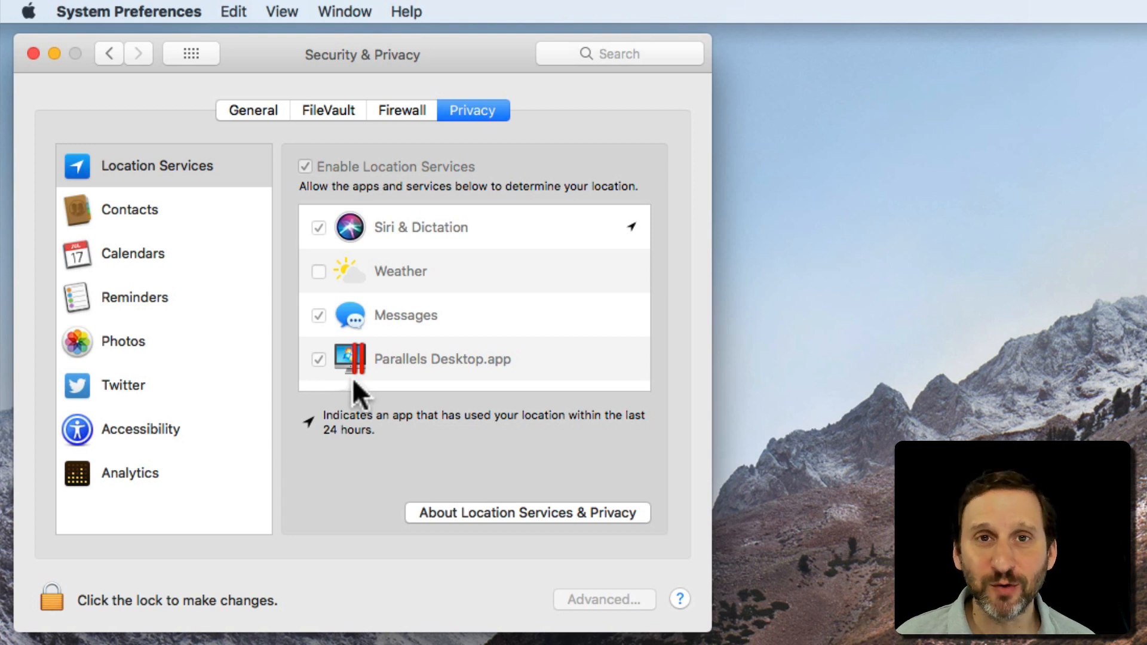
{"action": "mouse_move", "coordinate": [205, 243]}
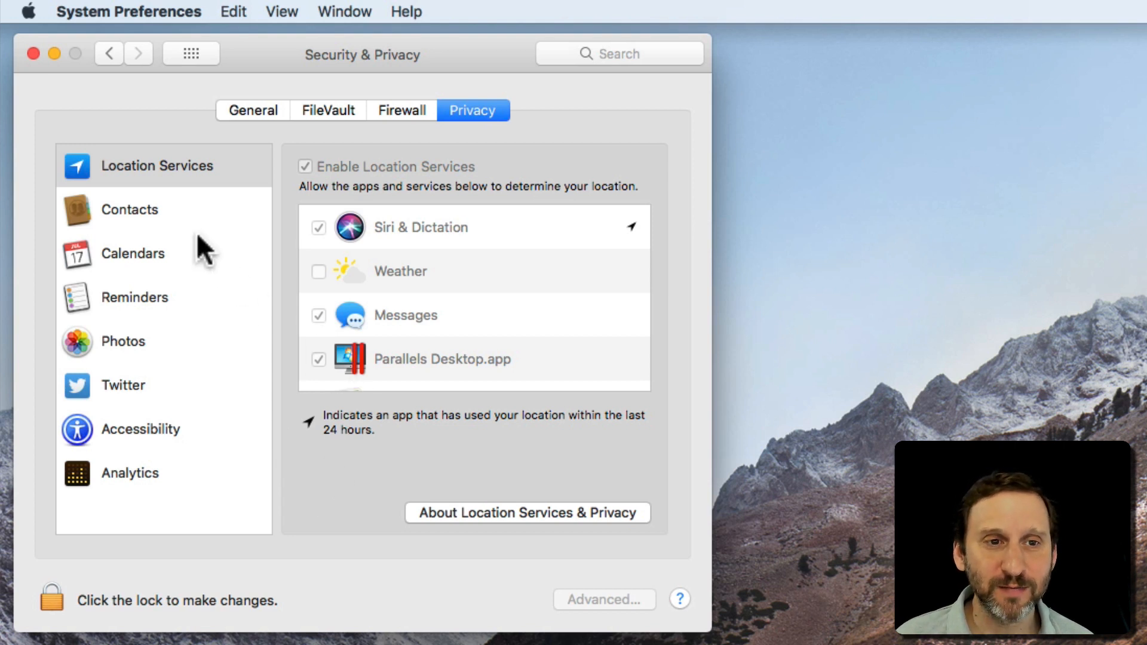
{"action": "mouse_move", "coordinate": [119, 173]}
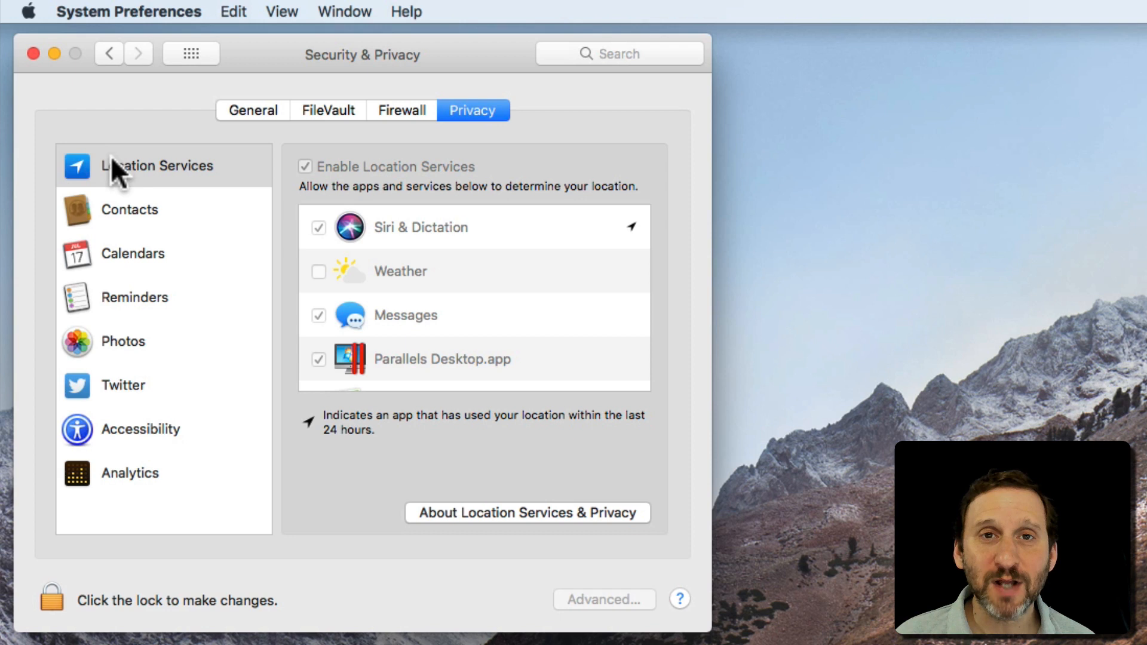
{"action": "mouse_move", "coordinate": [473, 258]}
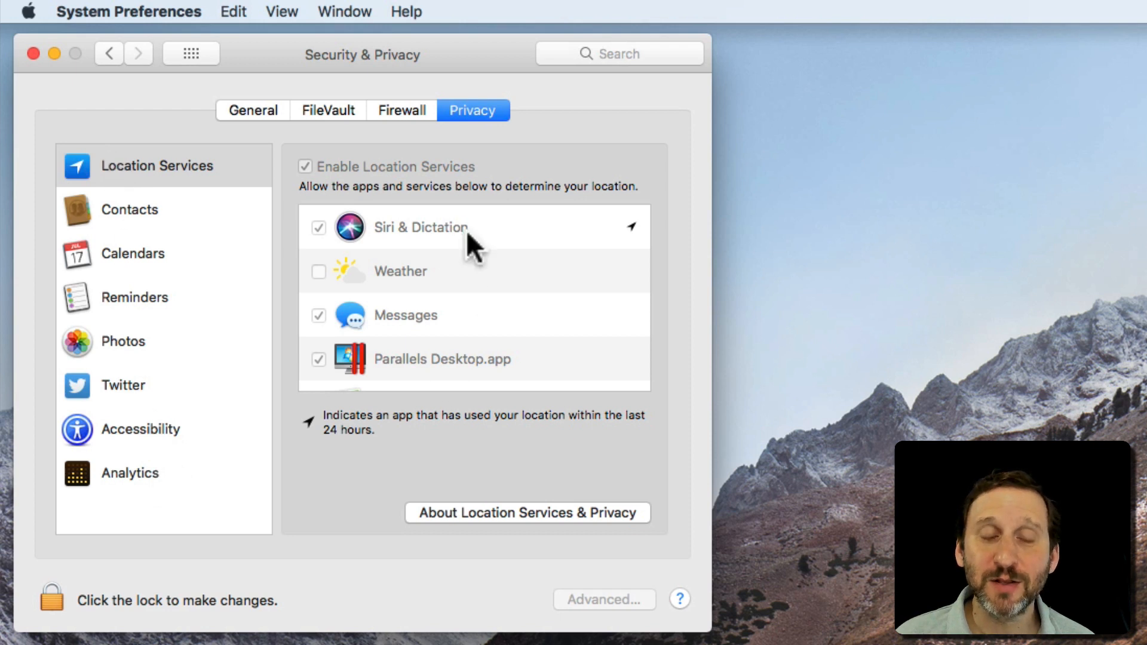
{"action": "mouse_move", "coordinate": [141, 197]}
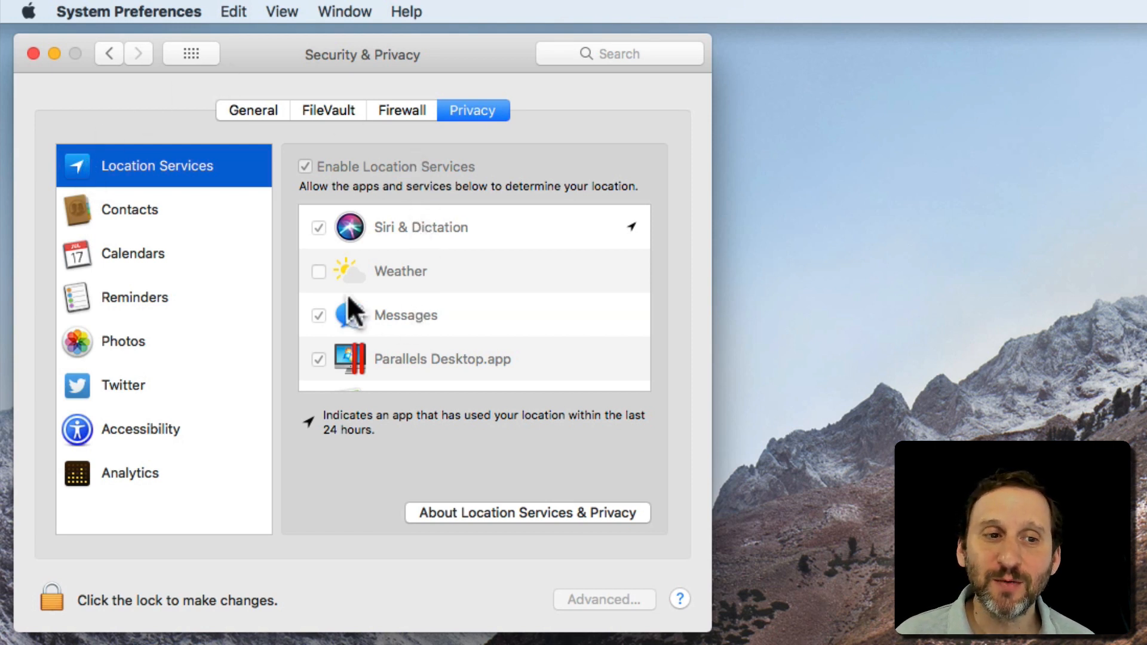
{"action": "mouse_move", "coordinate": [386, 346]}
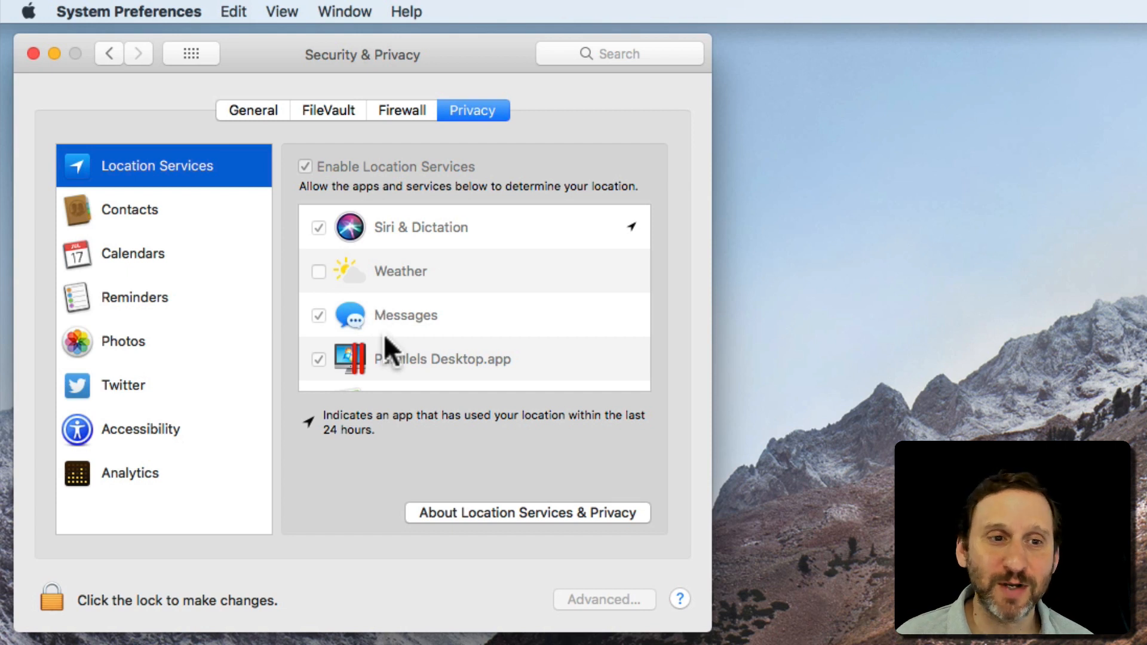
{"action": "mouse_move", "coordinate": [400, 247]}
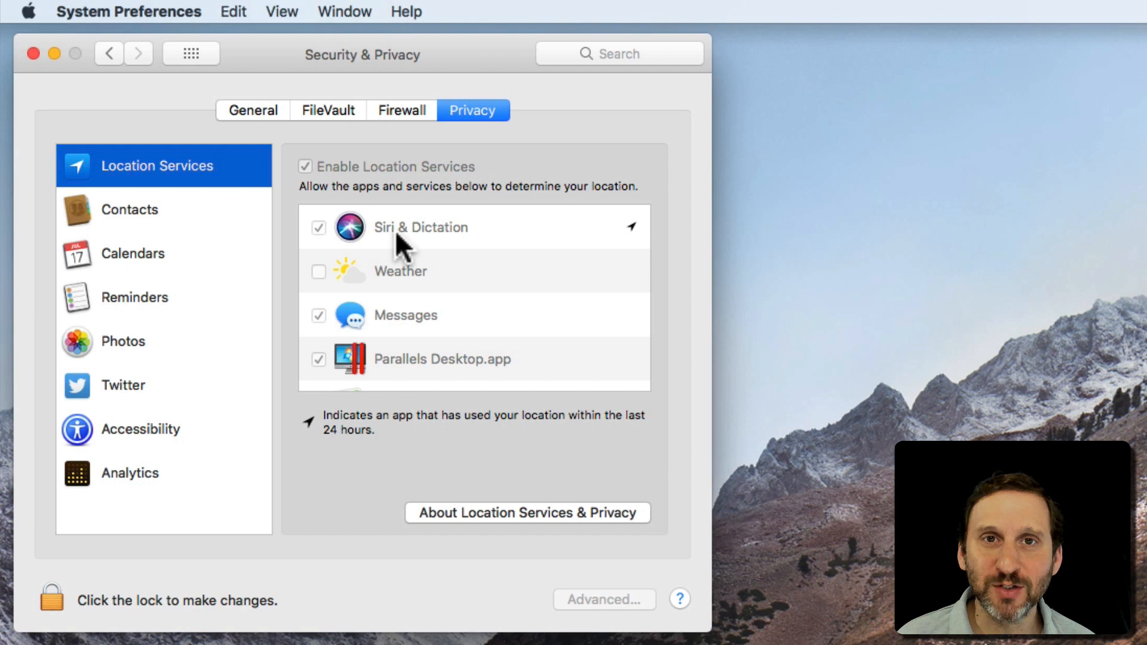
{"action": "mouse_move", "coordinate": [420, 364]}
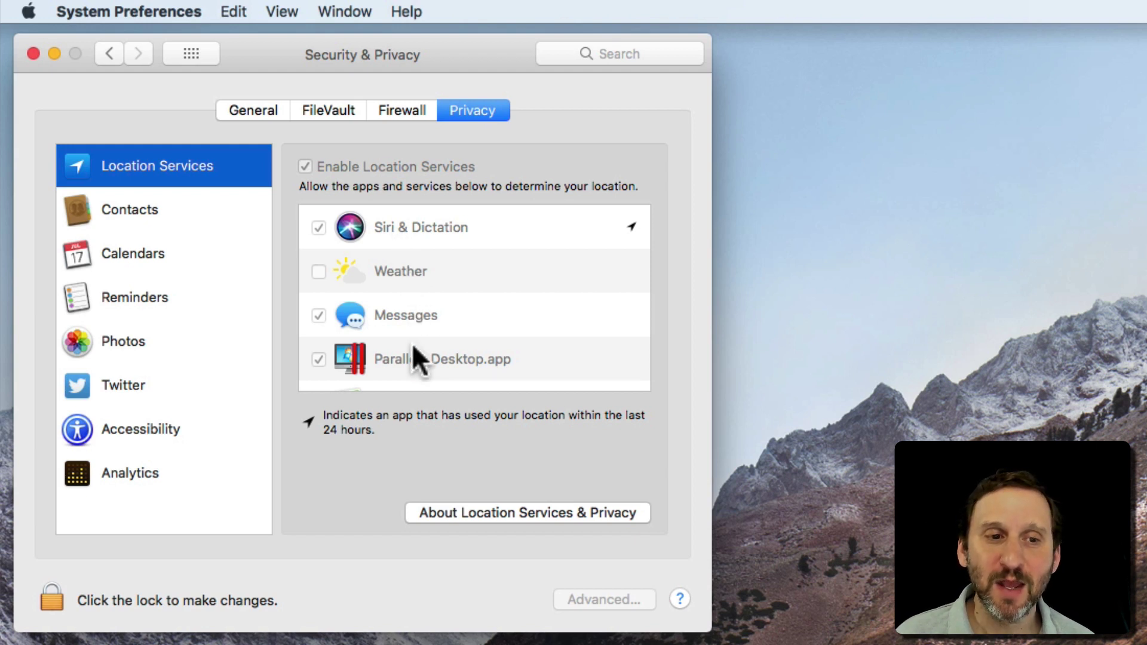
{"action": "mouse_move", "coordinate": [356, 339]}
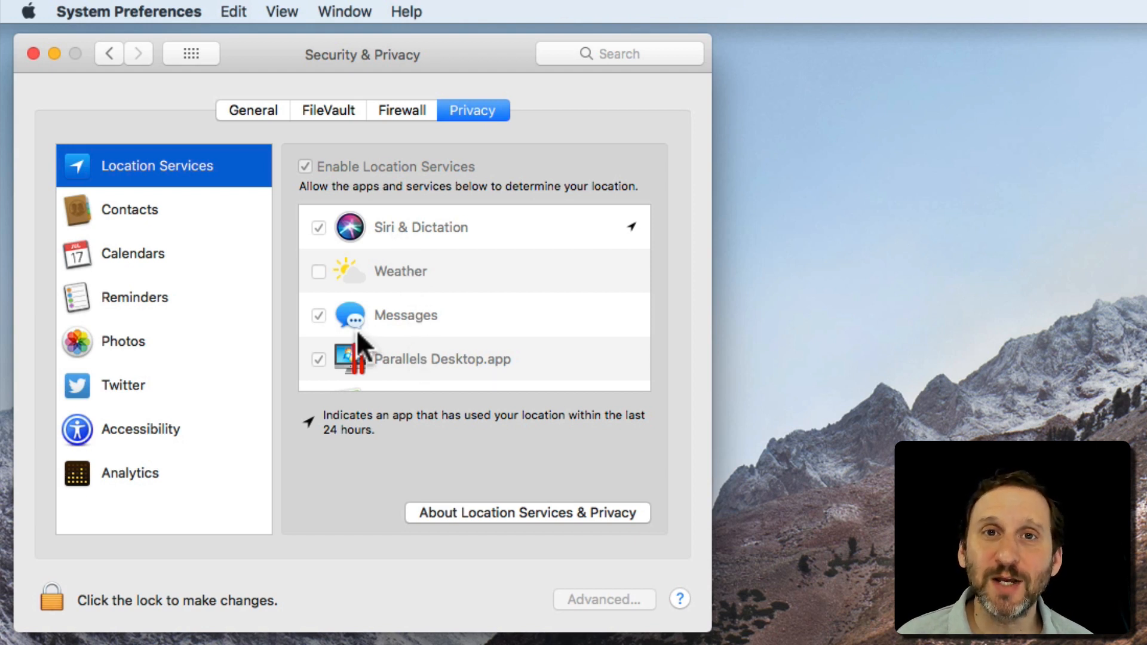
{"action": "scroll", "scroll_direction": "down", "scroll_amount": 3}
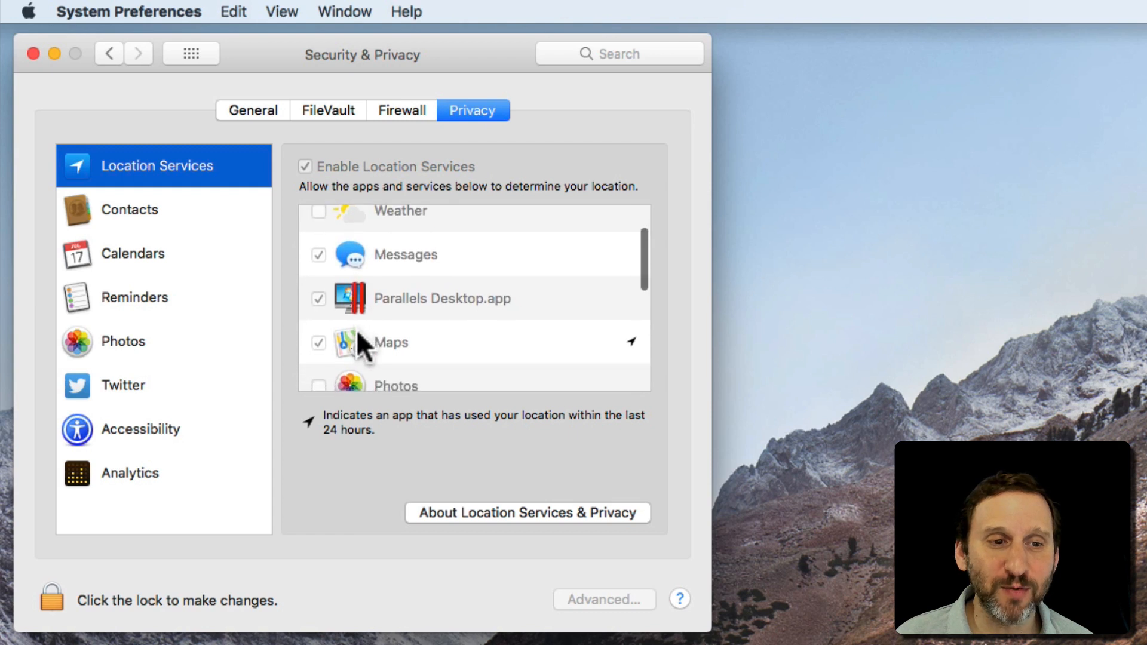
{"action": "scroll", "scroll_direction": "down", "scroll_amount": 3}
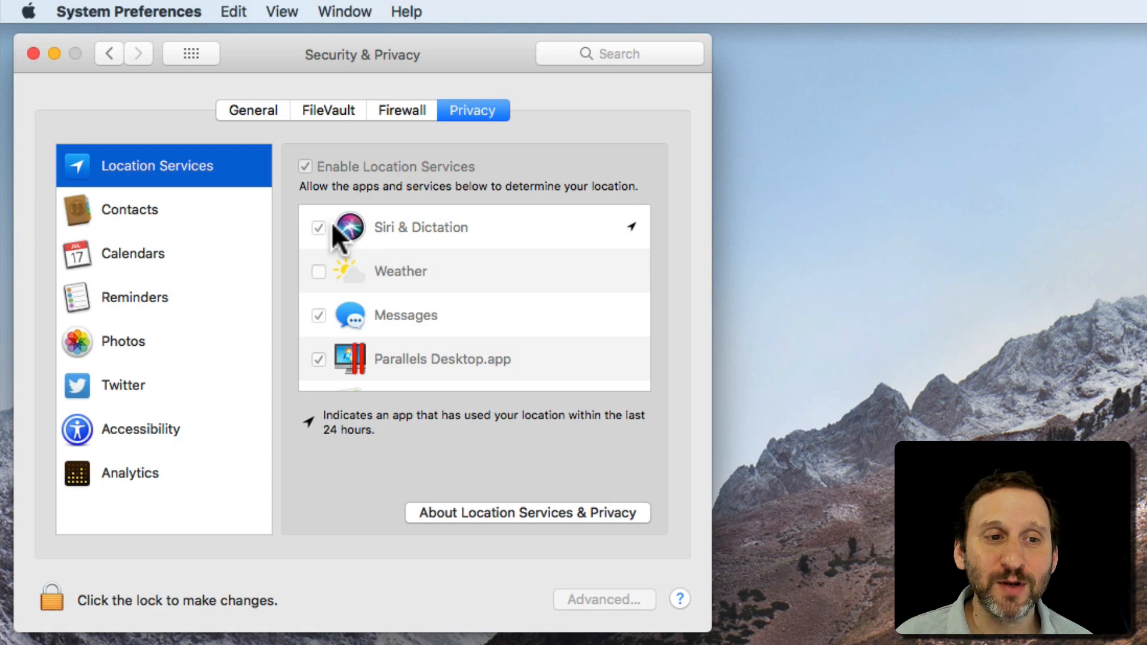
{"action": "mouse_move", "coordinate": [345, 349]}
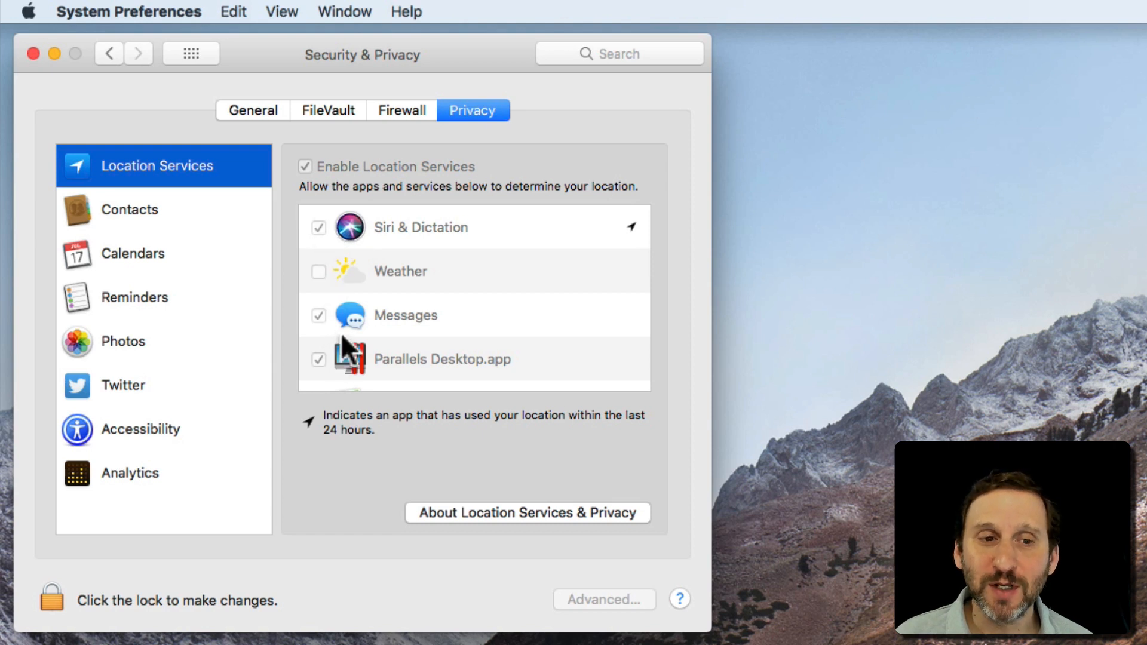
{"action": "mouse_move", "coordinate": [421, 238]}
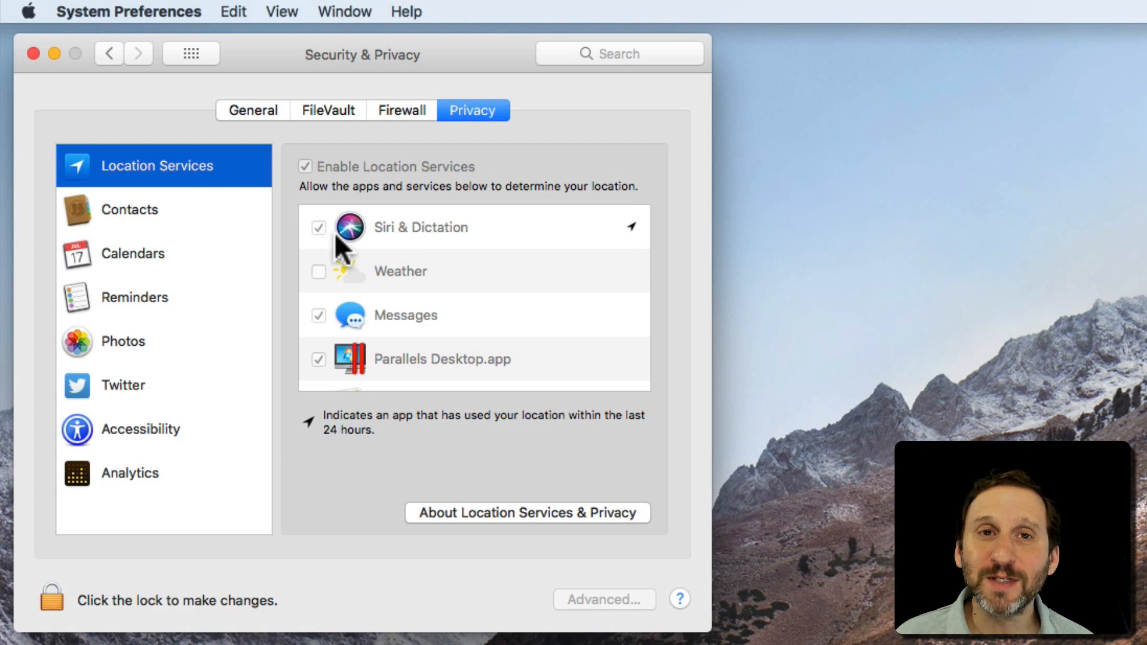
{"action": "mouse_move", "coordinate": [315, 264]}
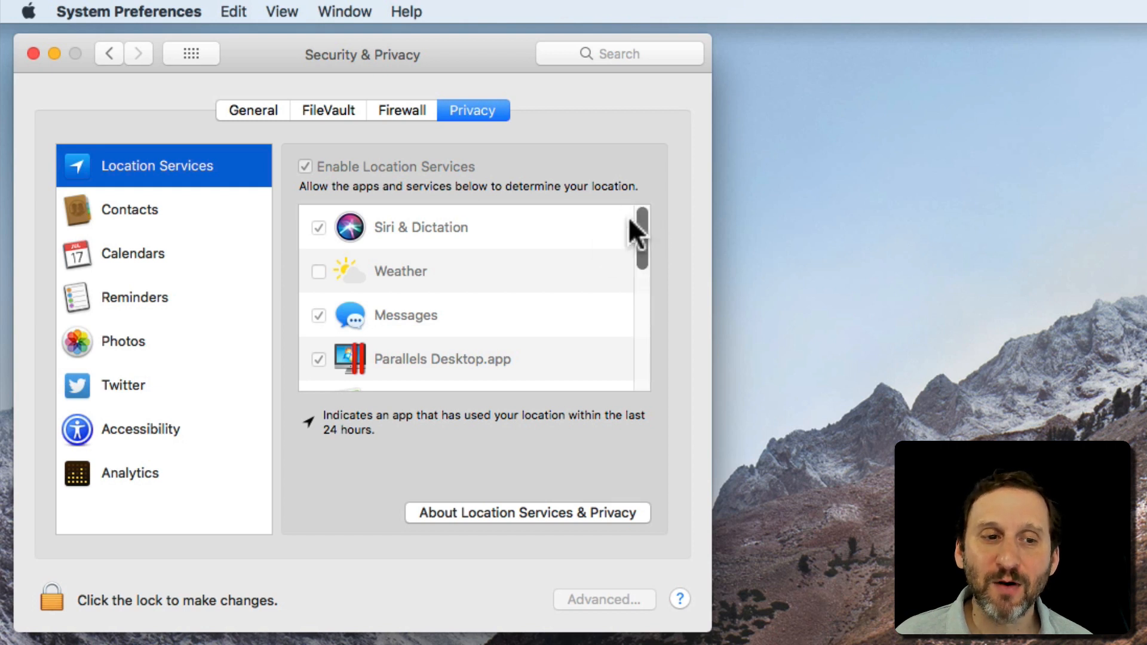
{"action": "mouse_move", "coordinate": [380, 447]}
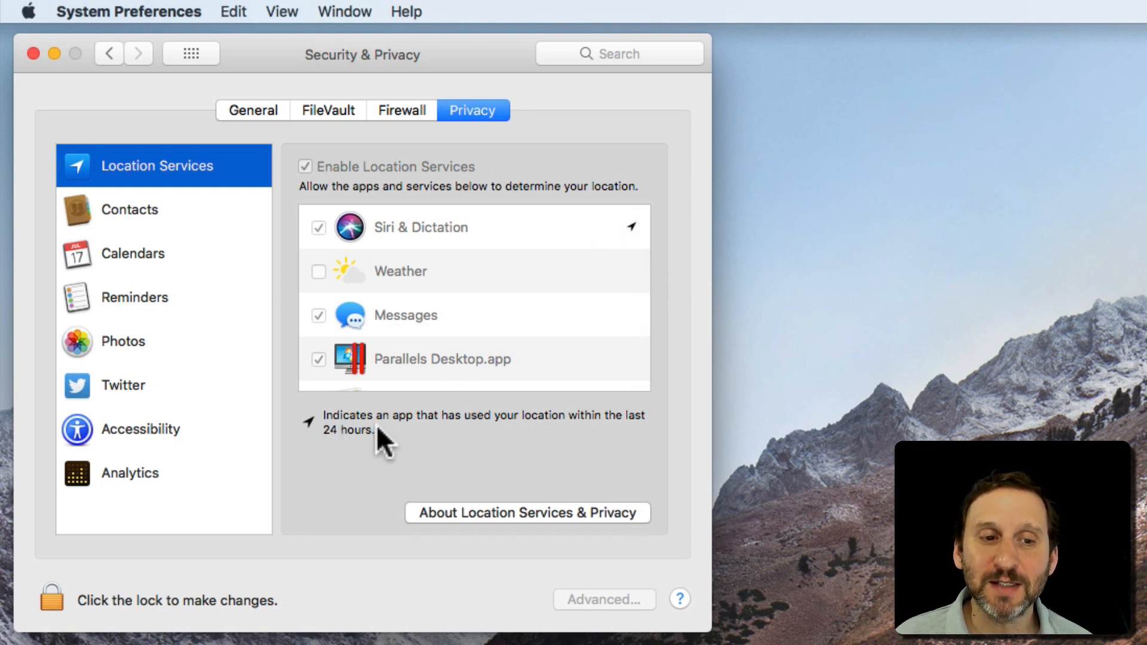
{"action": "mouse_move", "coordinate": [509, 442]}
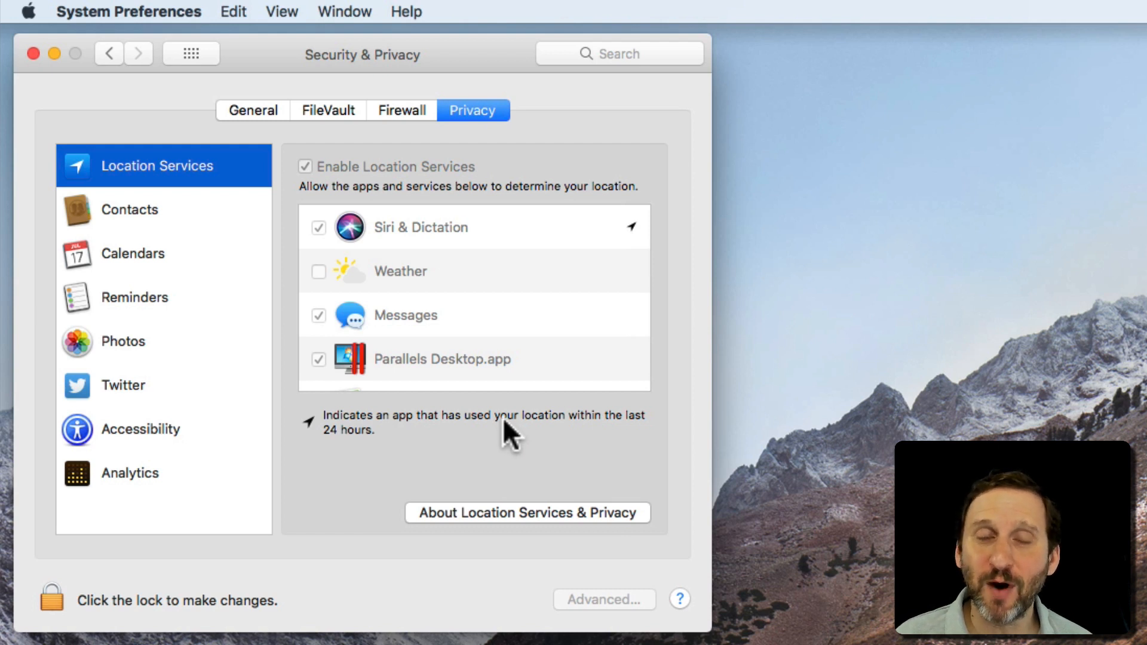
{"action": "scroll", "scroll_direction": "down", "scroll_amount": 3}
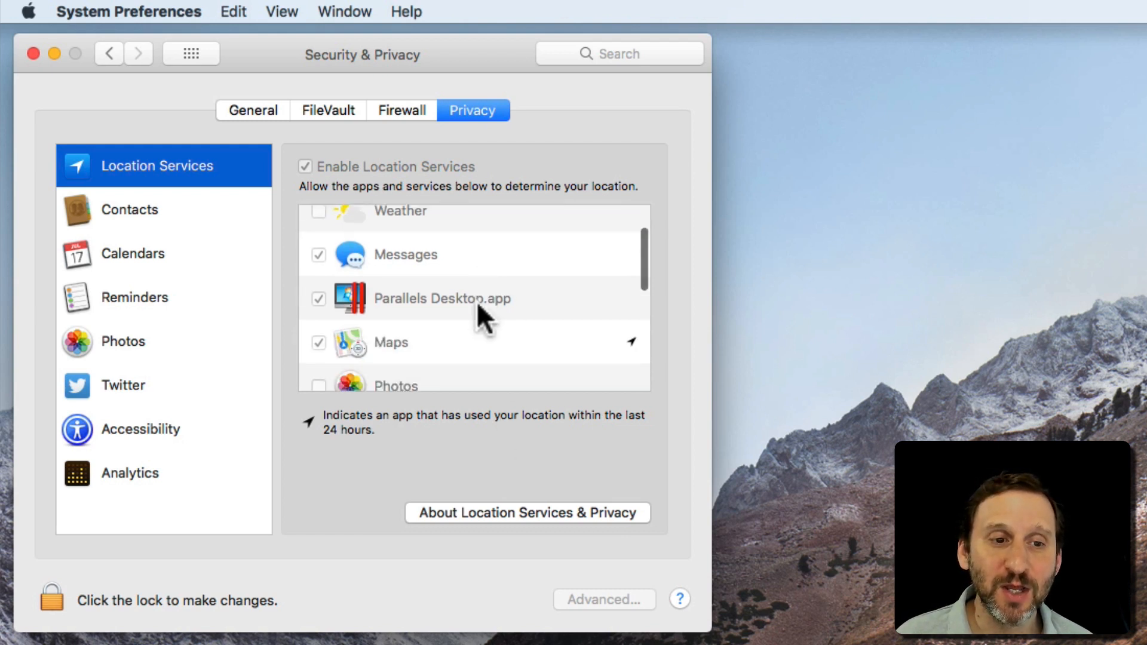
{"action": "scroll", "scroll_direction": "down", "scroll_amount": 3}
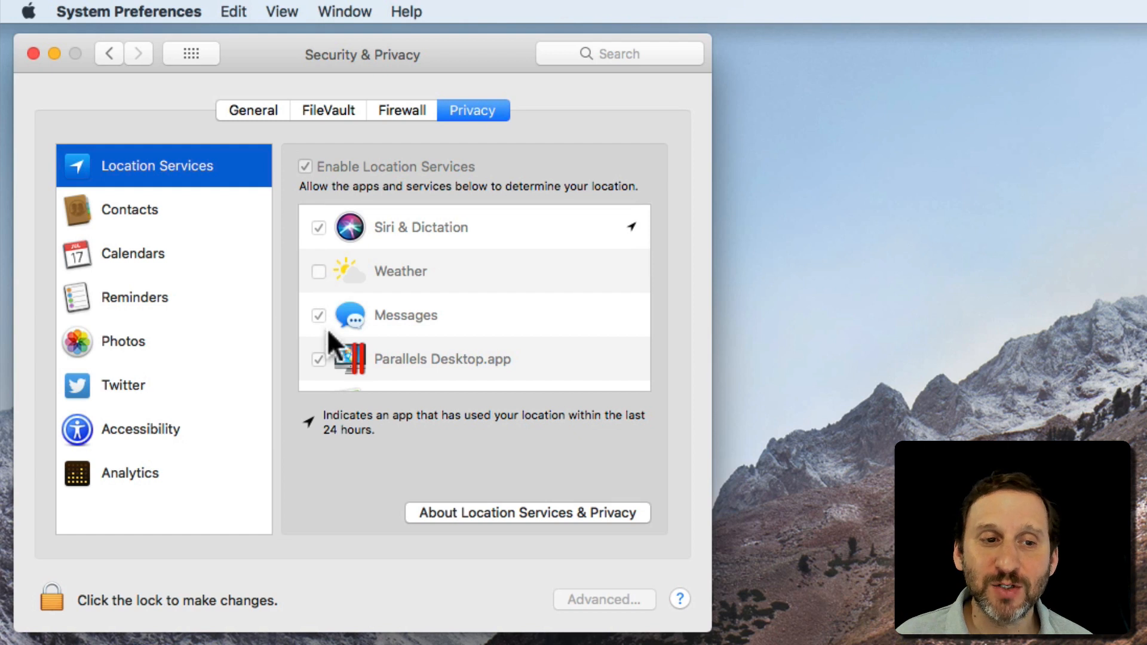
{"action": "scroll", "scroll_direction": "down", "scroll_amount": 3}
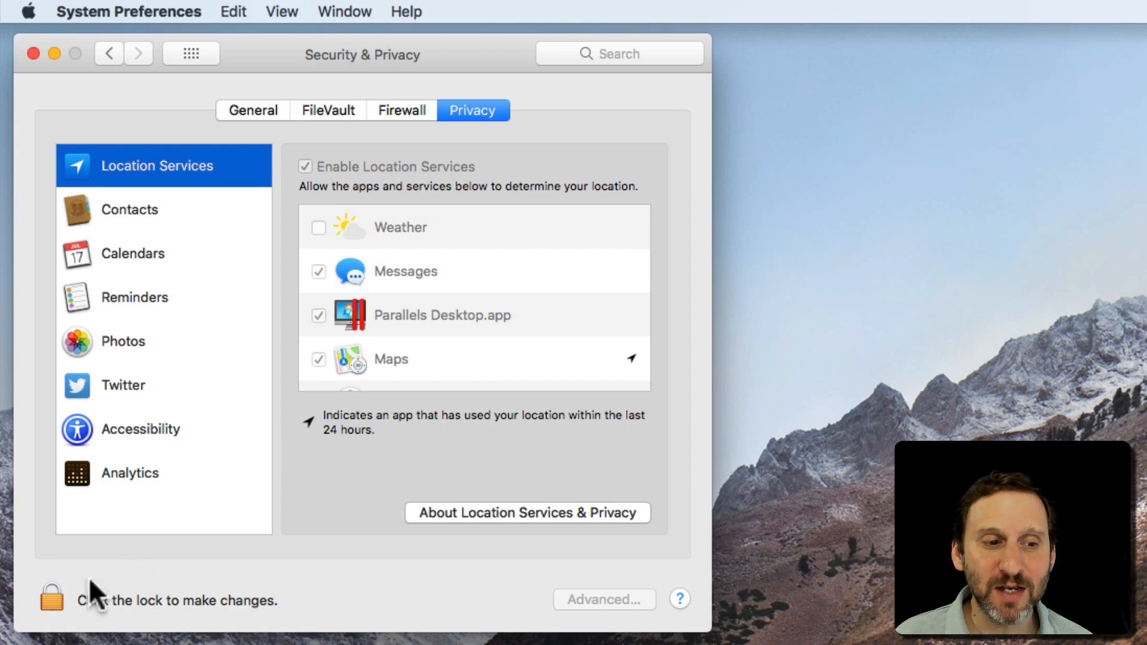
{"action": "mouse_move", "coordinate": [47, 619]}
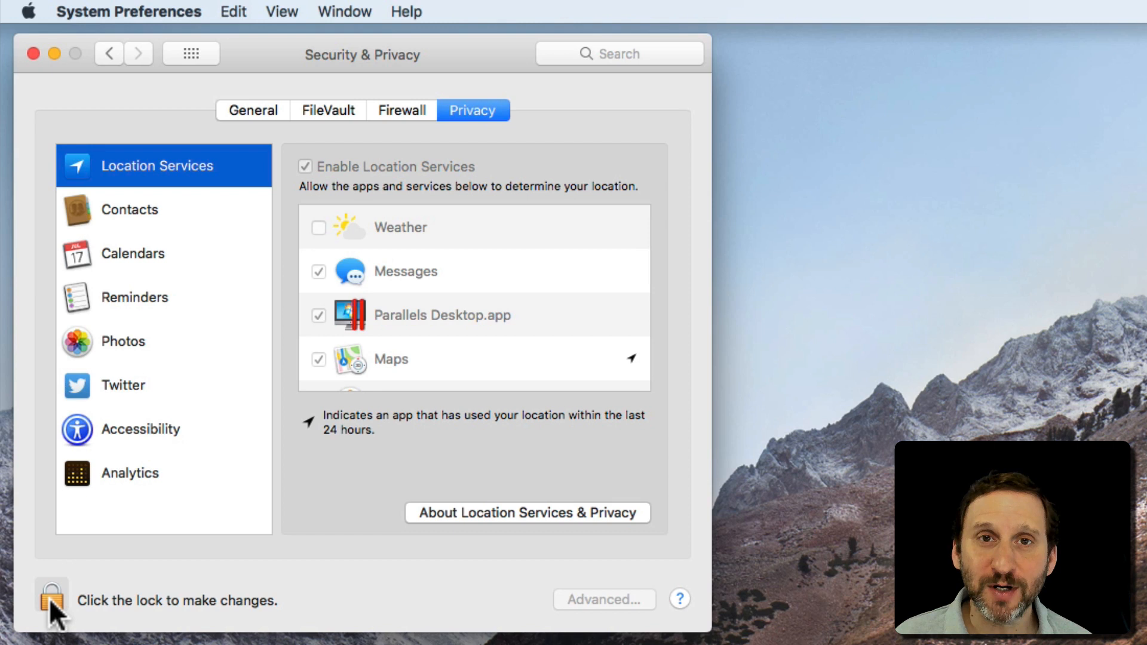
- Unlock the pane with the administrator password so app checkboxes become editable
{"action": "left_click", "coordinate": [49, 600]}
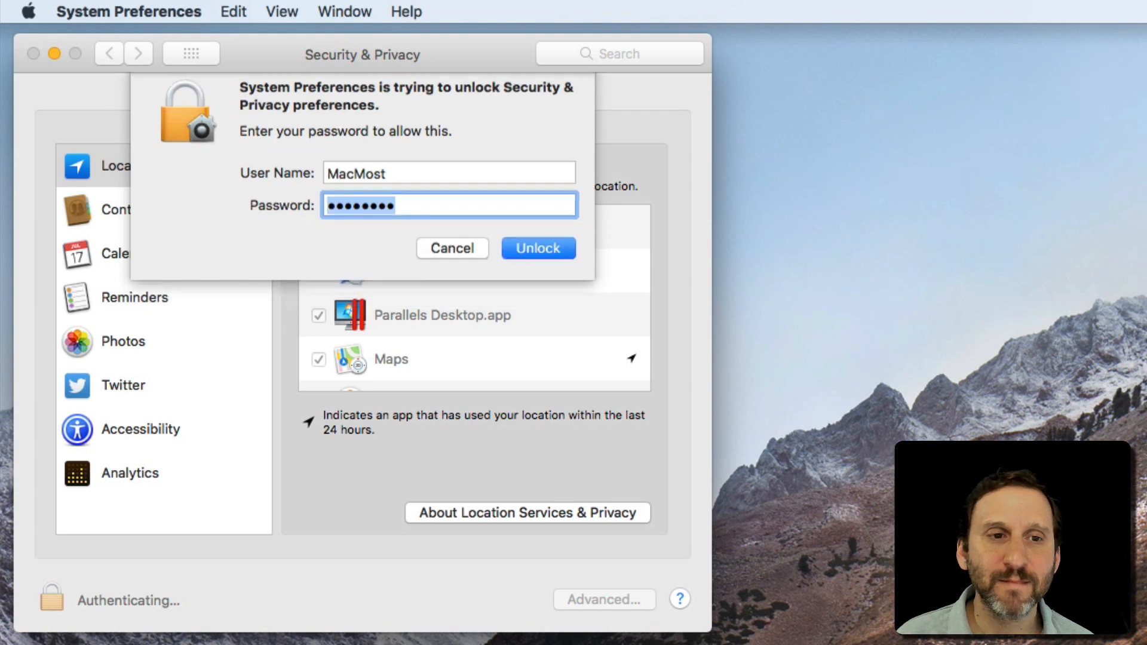
{"action": "left_click", "coordinate": [538, 249]}
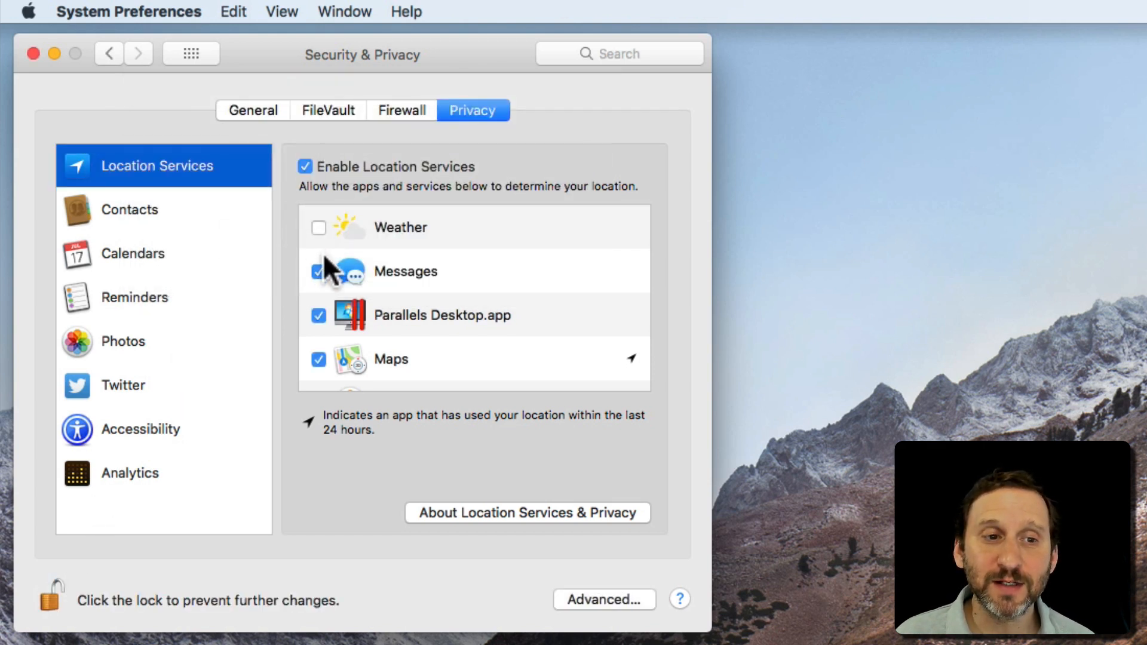
{"action": "mouse_move", "coordinate": [265, 332]}
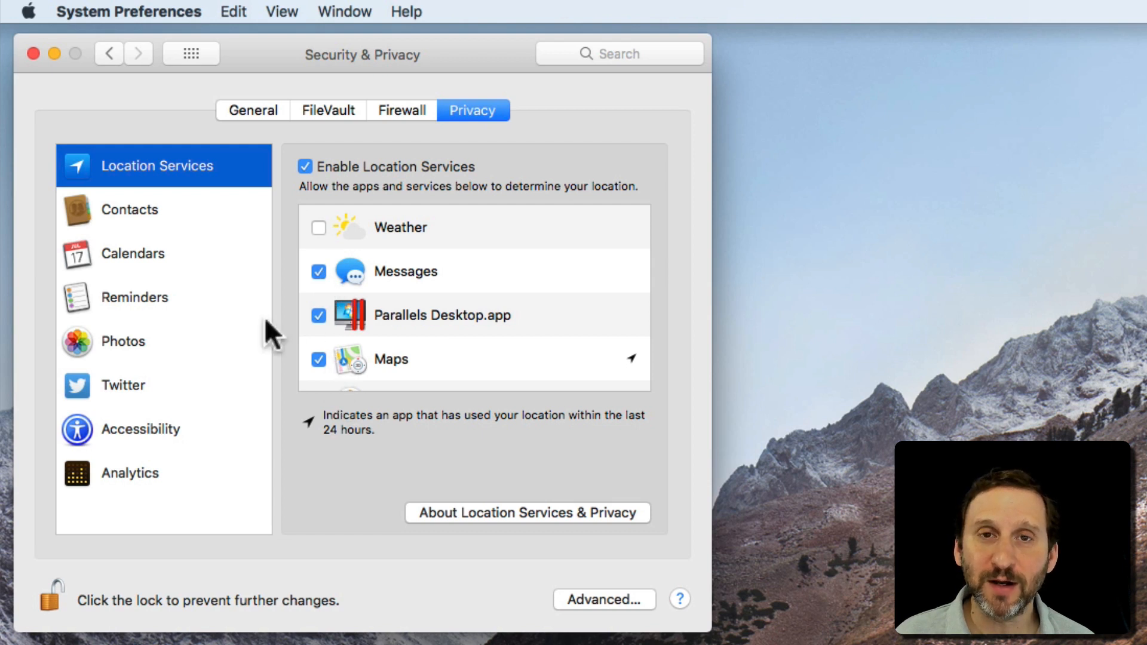
{"action": "mouse_move", "coordinate": [121, 238]}
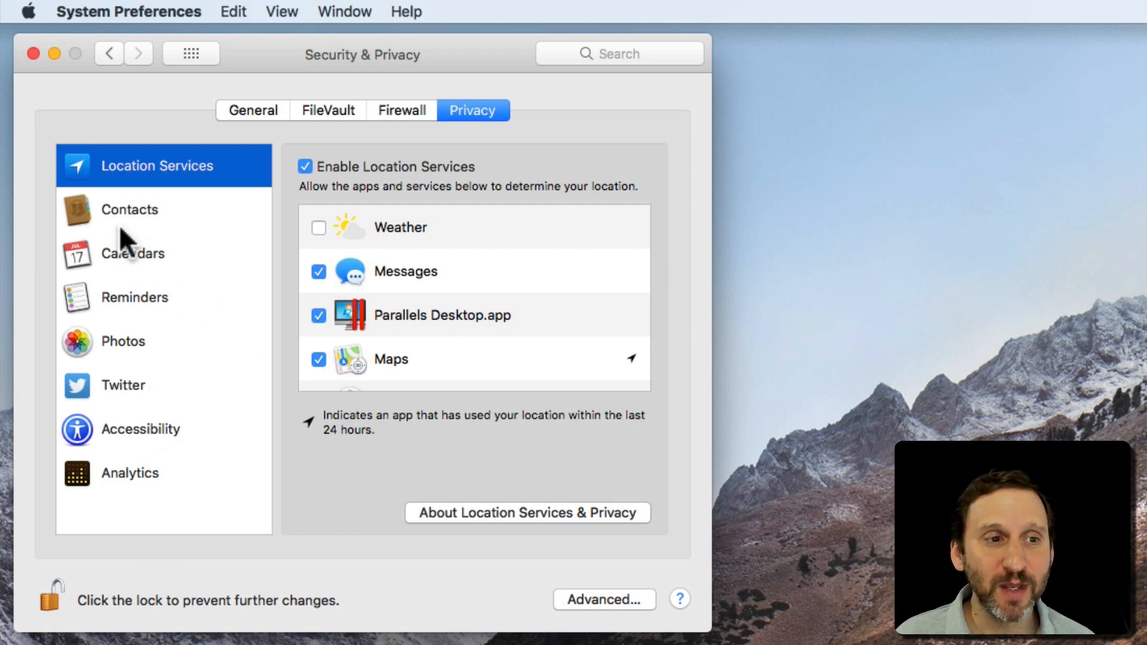
- Browse the Contacts, Calendars, Photos and Twitter permission lists, ending on Accessibility
{"action": "left_click", "coordinate": [119, 212]}
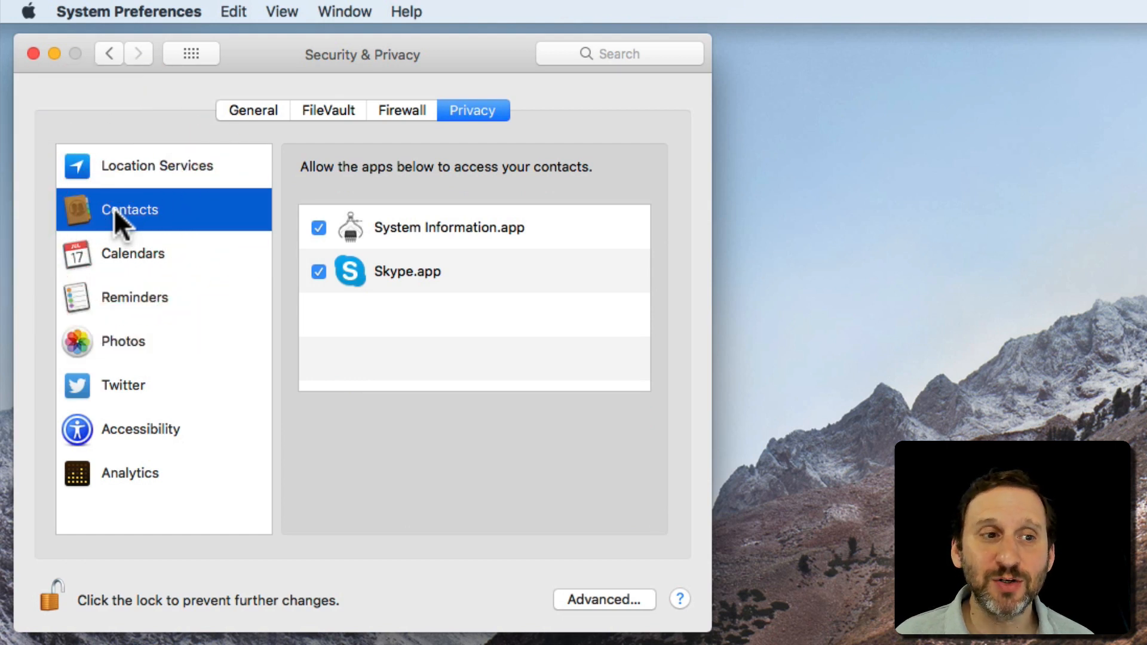
{"action": "mouse_move", "coordinate": [416, 296]}
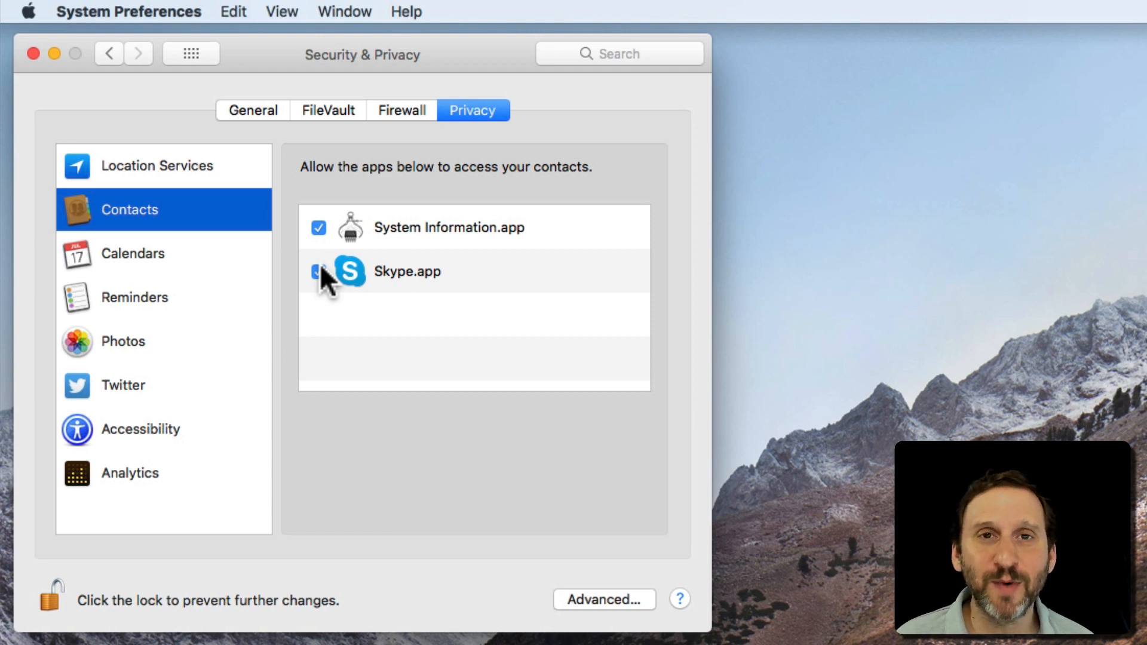
{"action": "left_click", "coordinate": [134, 254]}
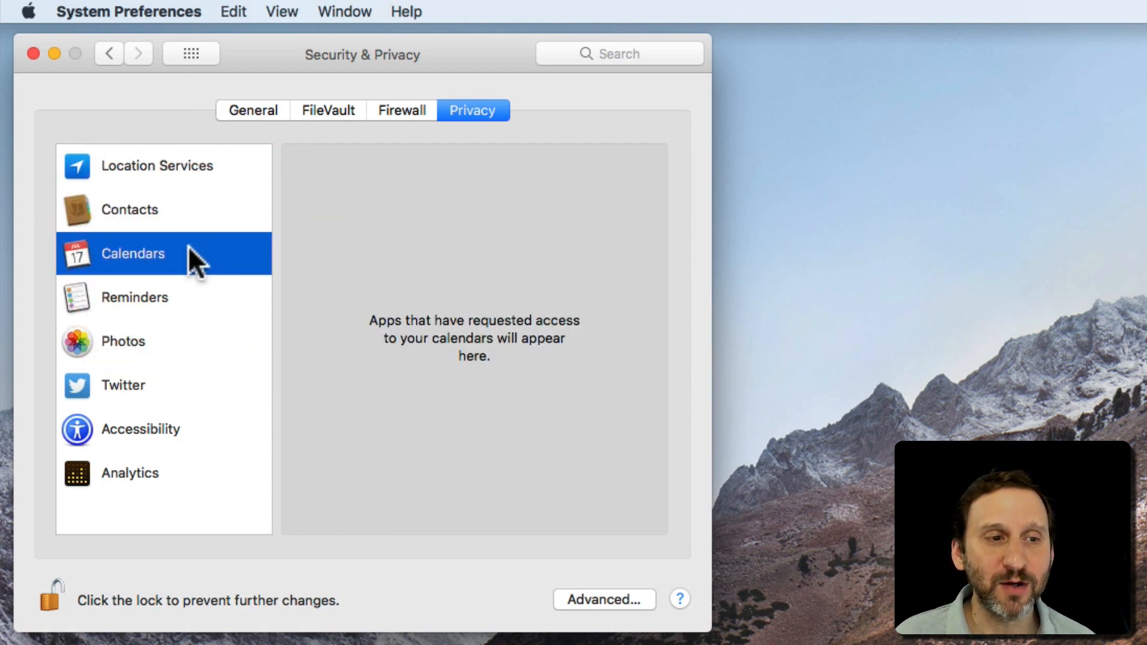
{"action": "left_click", "coordinate": [124, 342]}
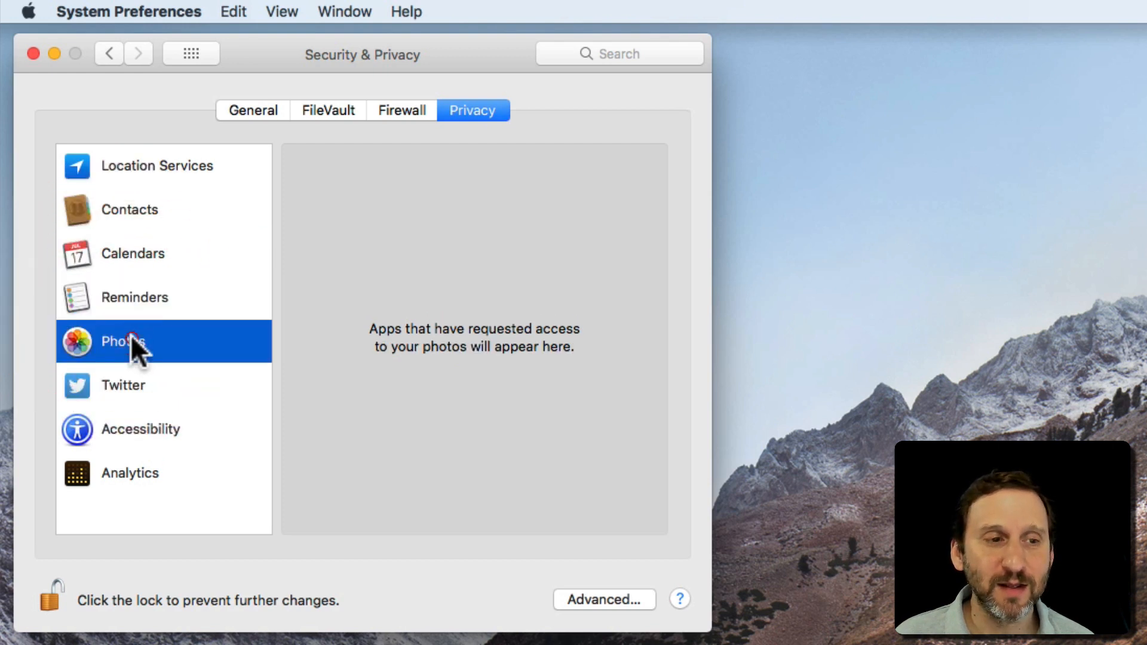
{"action": "mouse_move", "coordinate": [121, 273]}
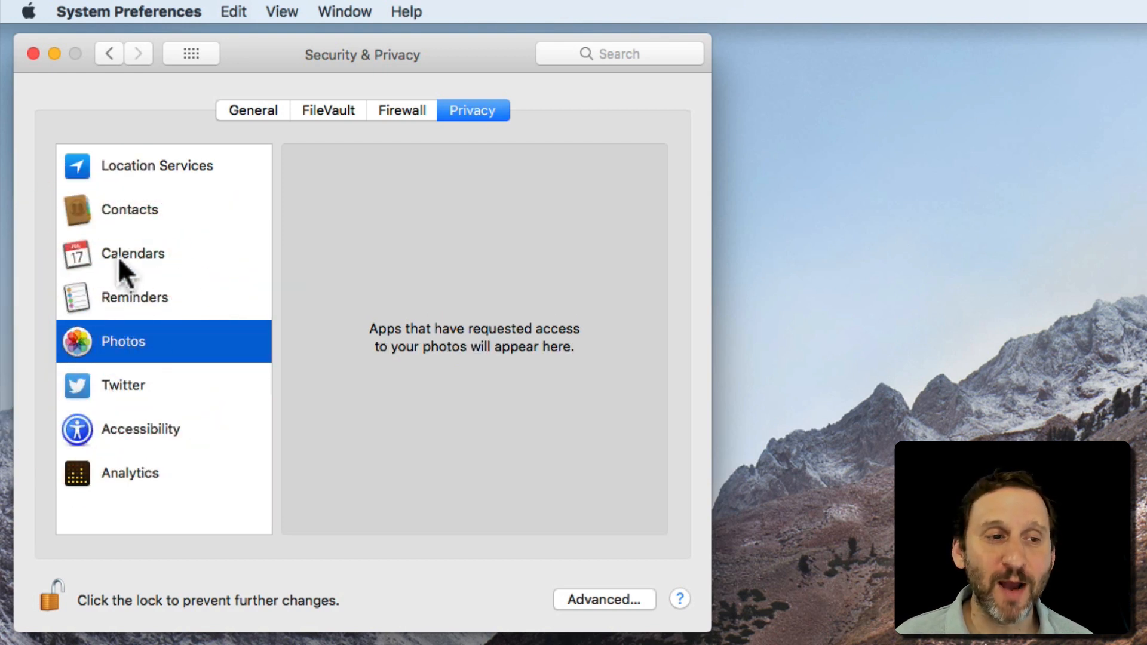
{"action": "left_click", "coordinate": [123, 385]}
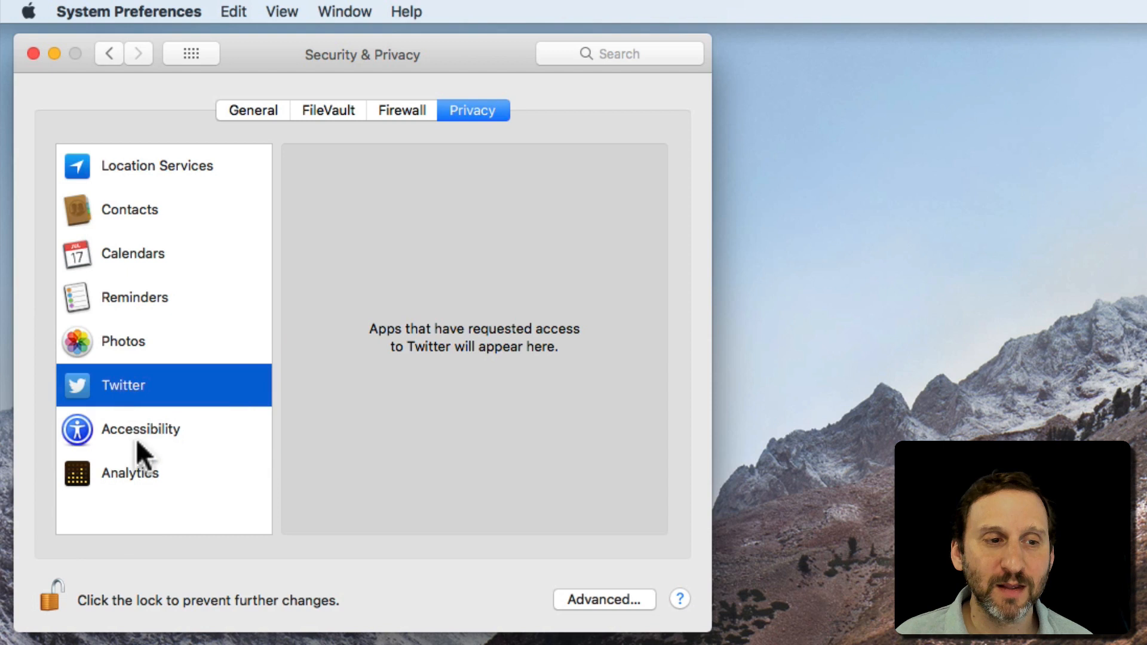
{"action": "left_click", "coordinate": [141, 429]}
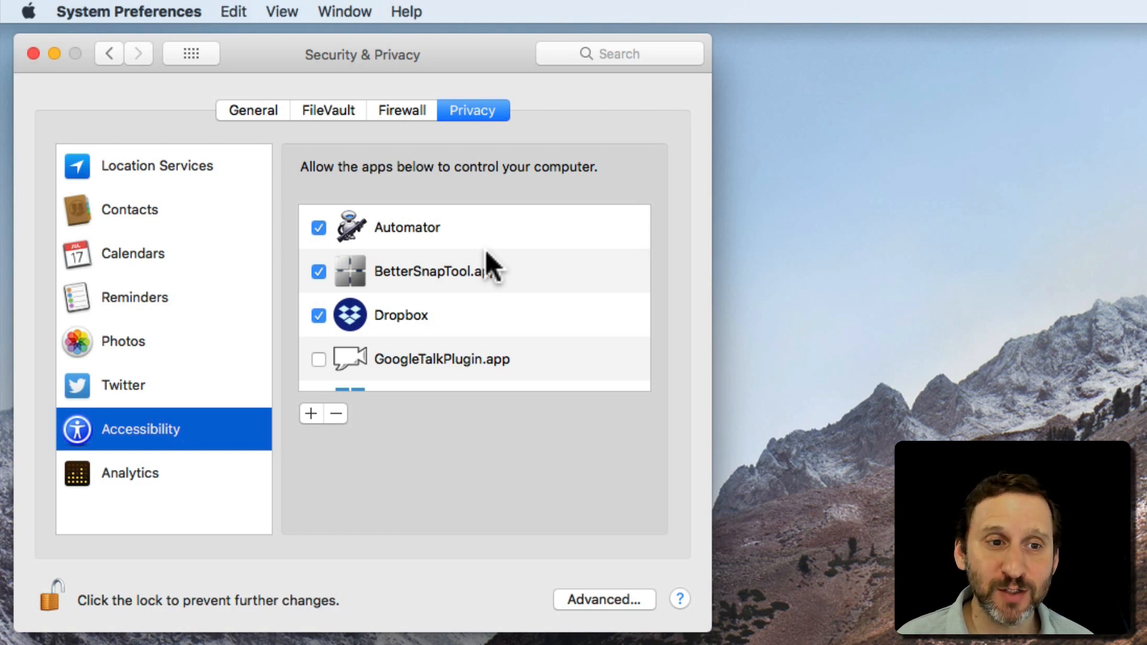
{"action": "mouse_move", "coordinate": [457, 234]}
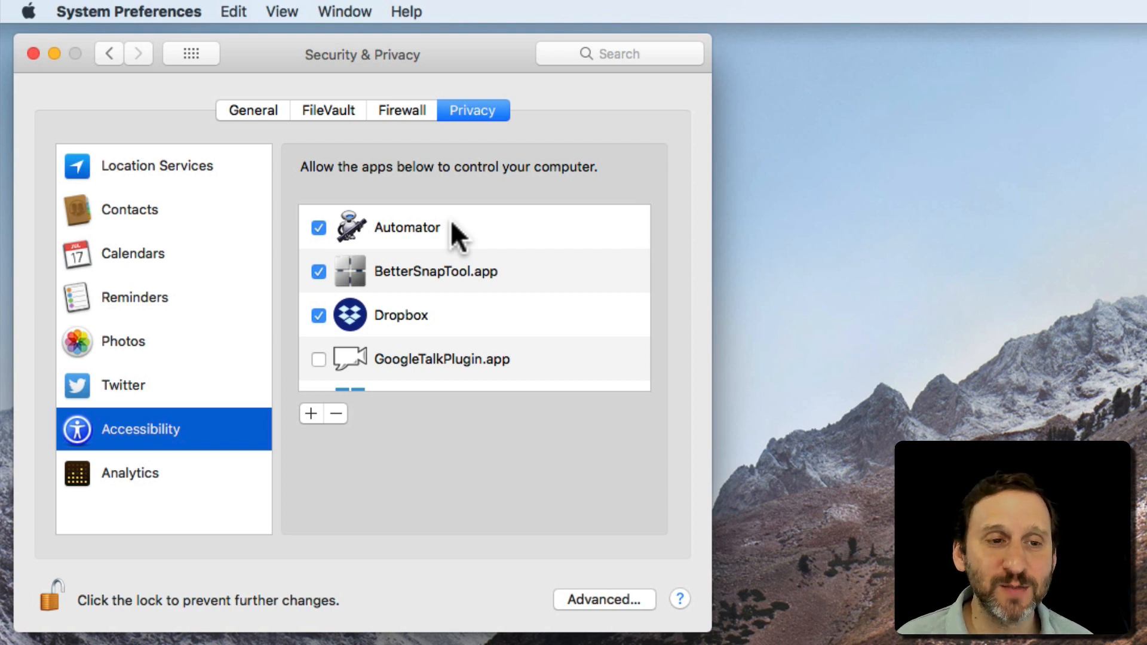
{"action": "mouse_move", "coordinate": [360, 224]}
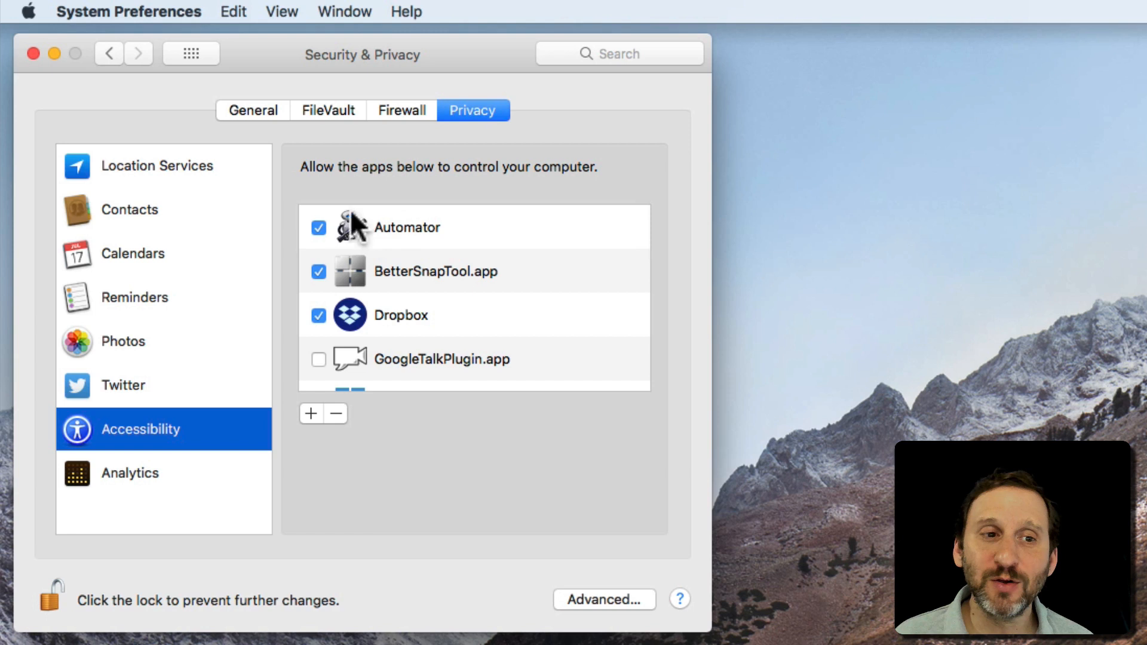
{"action": "mouse_move", "coordinate": [343, 260]}
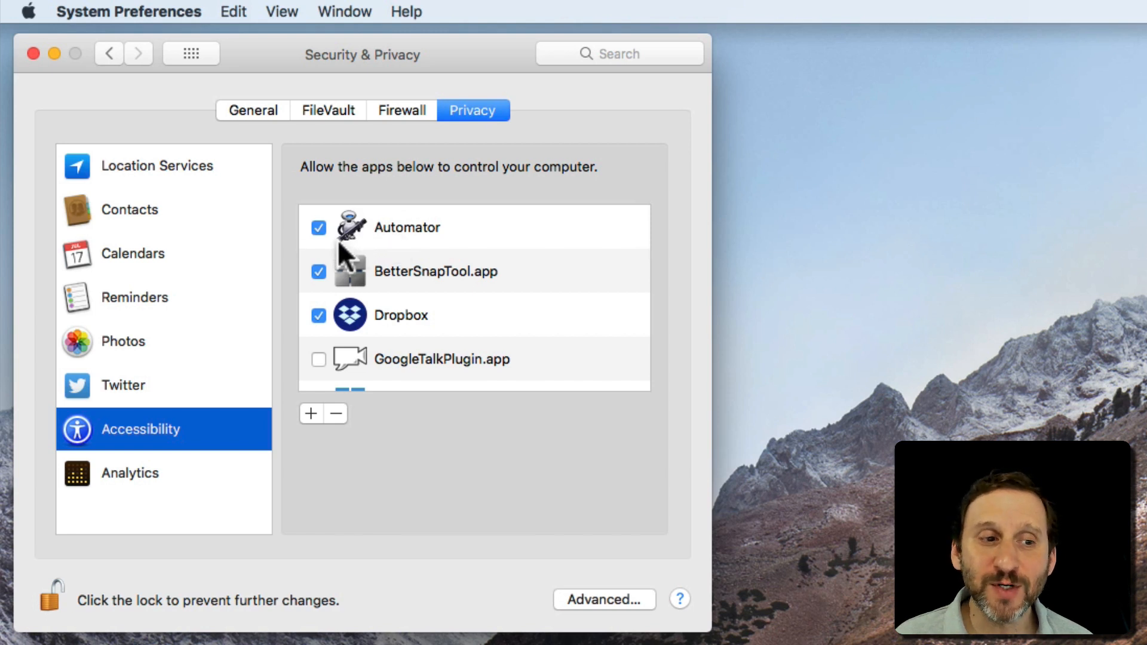
{"action": "mouse_move", "coordinate": [384, 311]}
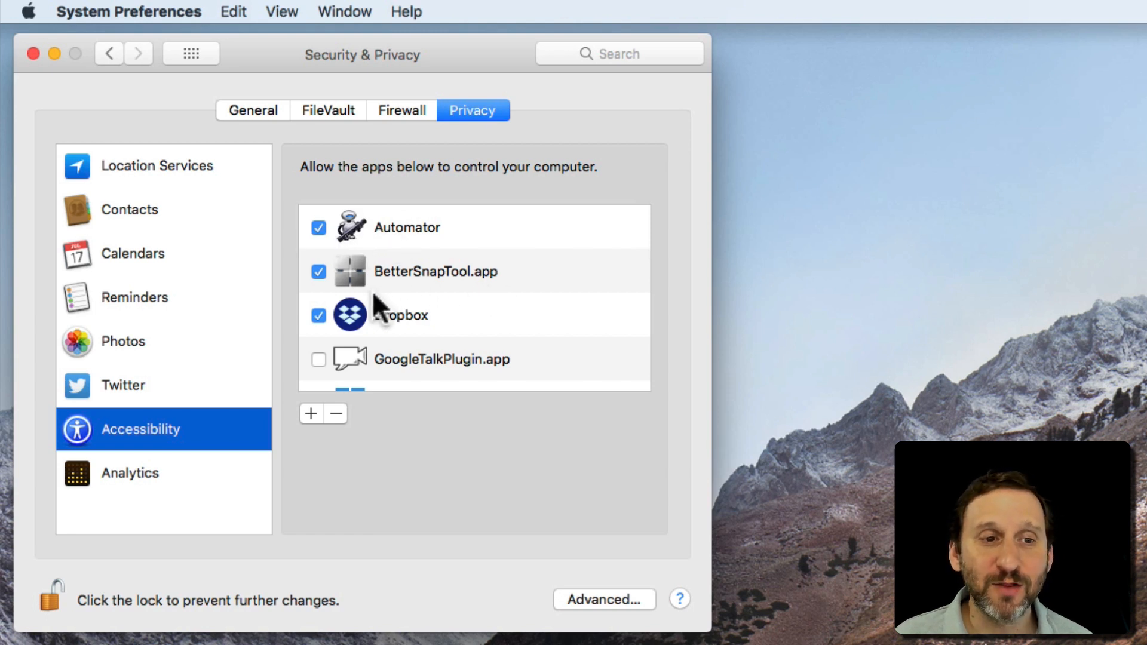
{"action": "mouse_move", "coordinate": [428, 299]}
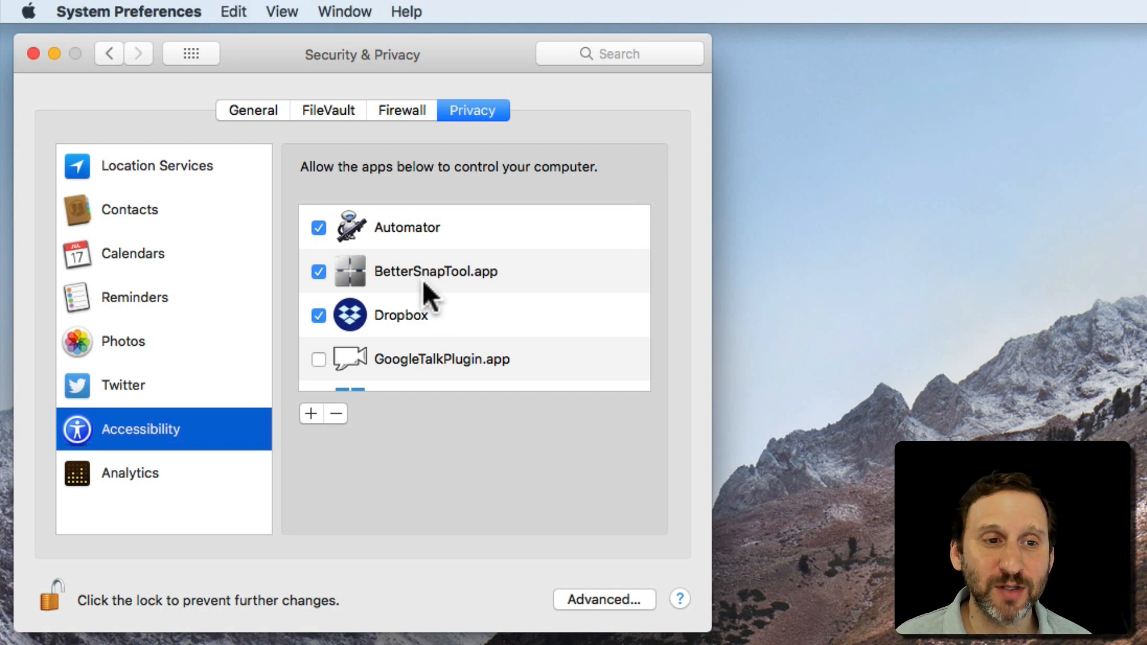
{"action": "scroll", "scroll_direction": "down", "scroll_amount": 3}
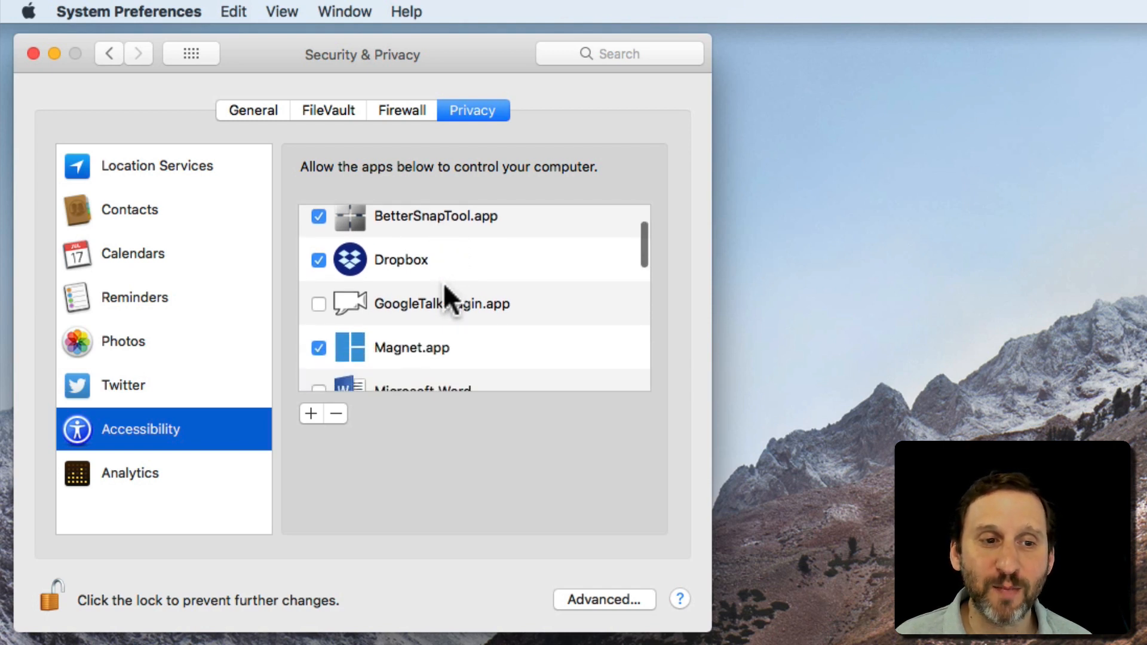
{"action": "scroll", "scroll_direction": "down", "scroll_amount": 3}
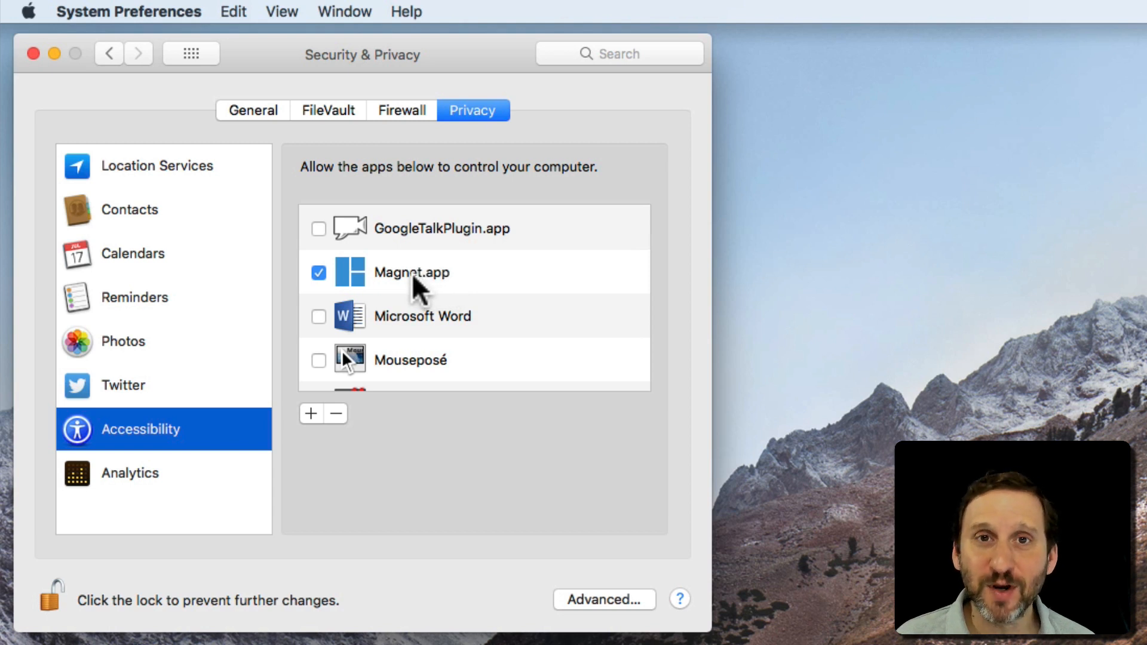
{"action": "mouse_move", "coordinate": [393, 288]}
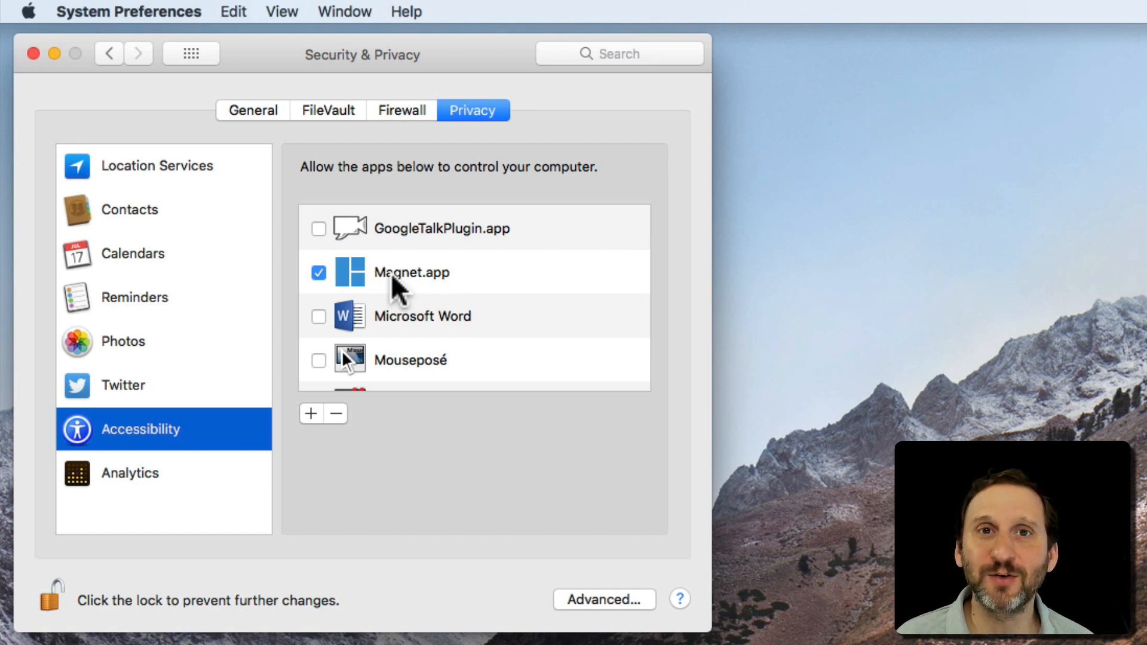
{"action": "scroll", "scroll_direction": "down", "scroll_amount": 3}
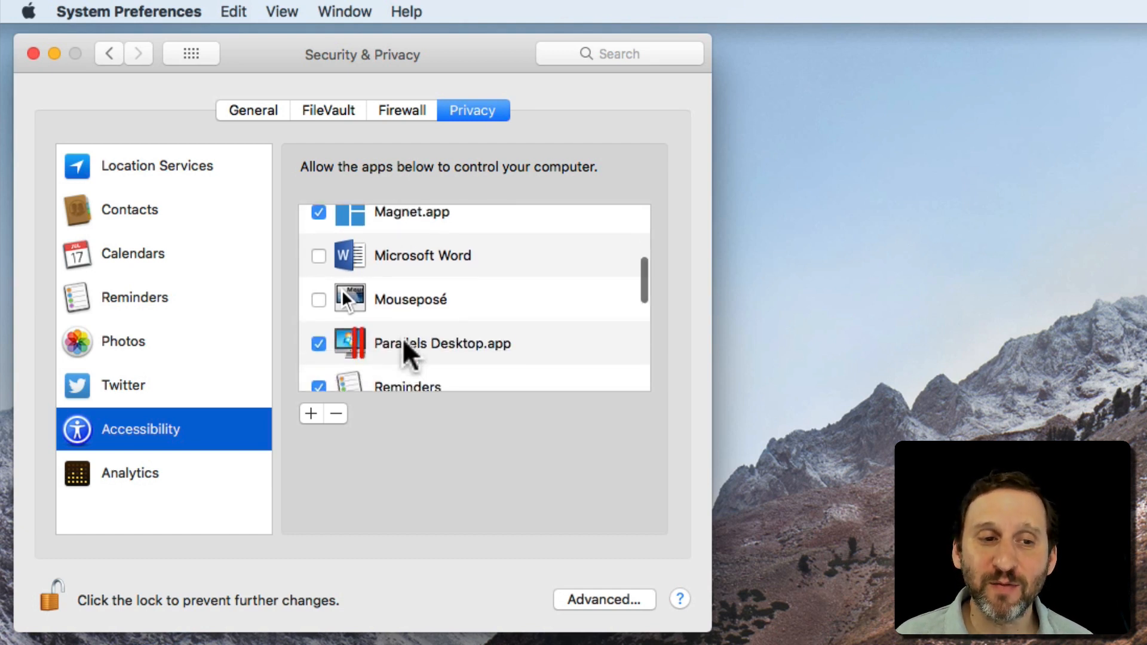
{"action": "scroll", "scroll_direction": "down", "scroll_amount": 3}
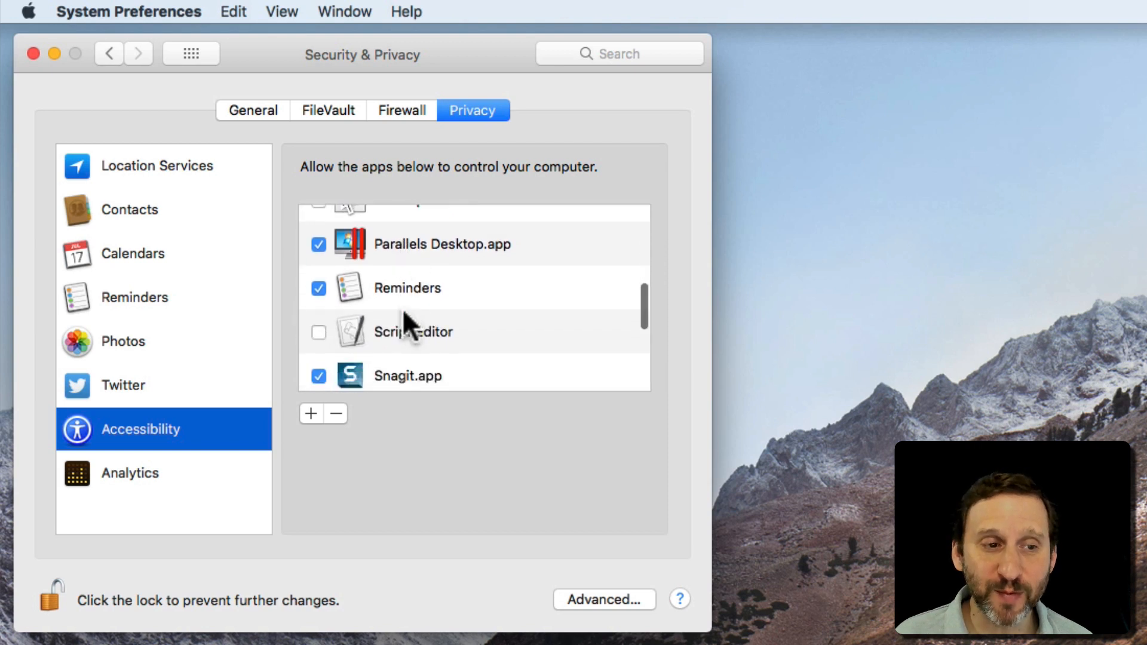
{"action": "scroll", "scroll_direction": "down", "scroll_amount": 3}
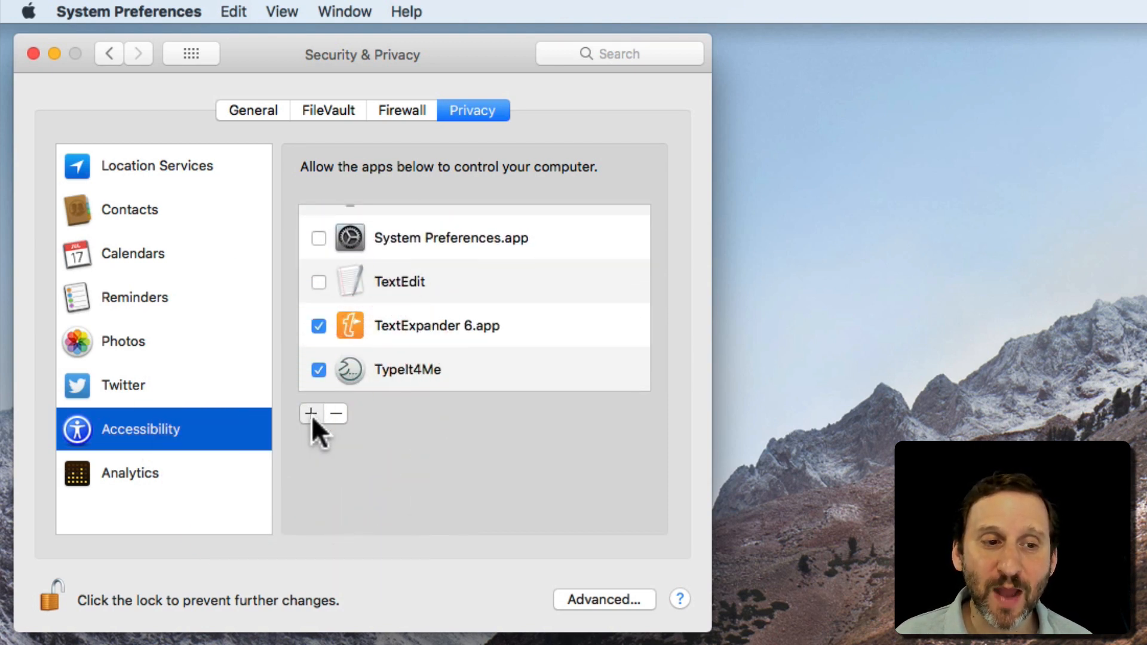
{"action": "left_click", "coordinate": [311, 414]}
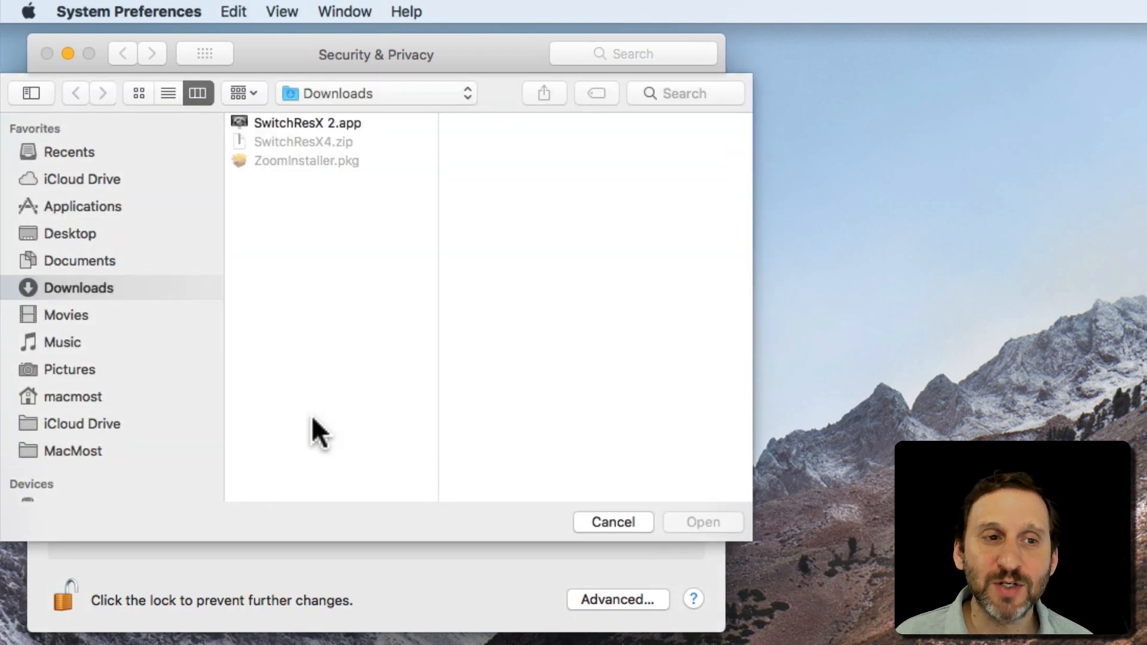
{"action": "left_click", "coordinate": [613, 521]}
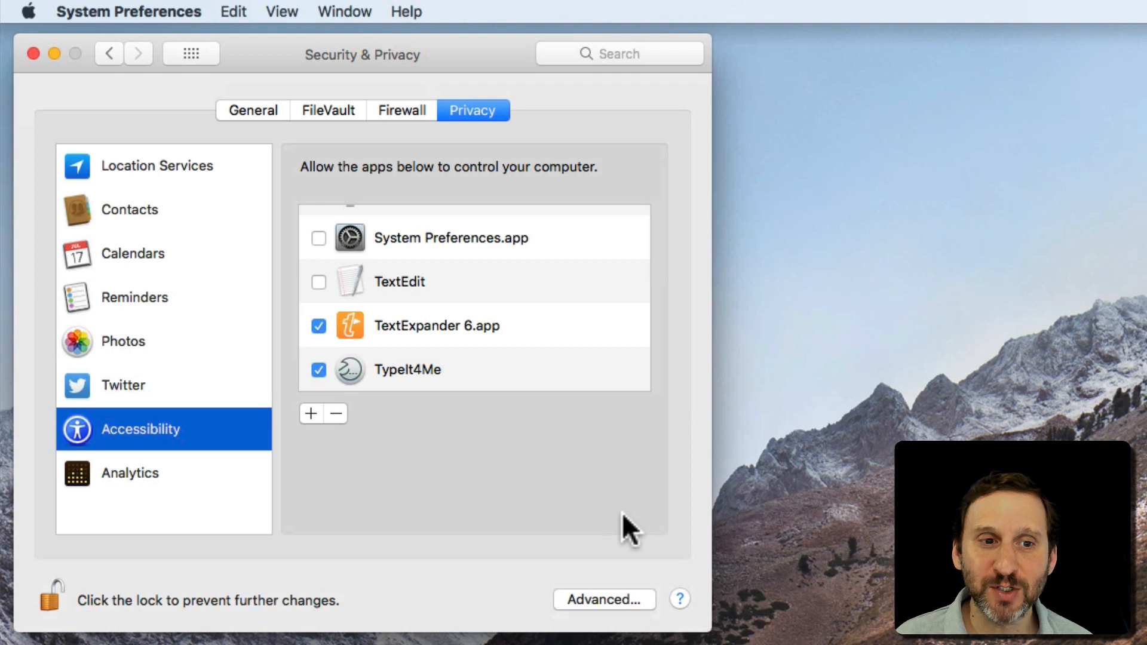
{"action": "left_click", "coordinate": [400, 281]}
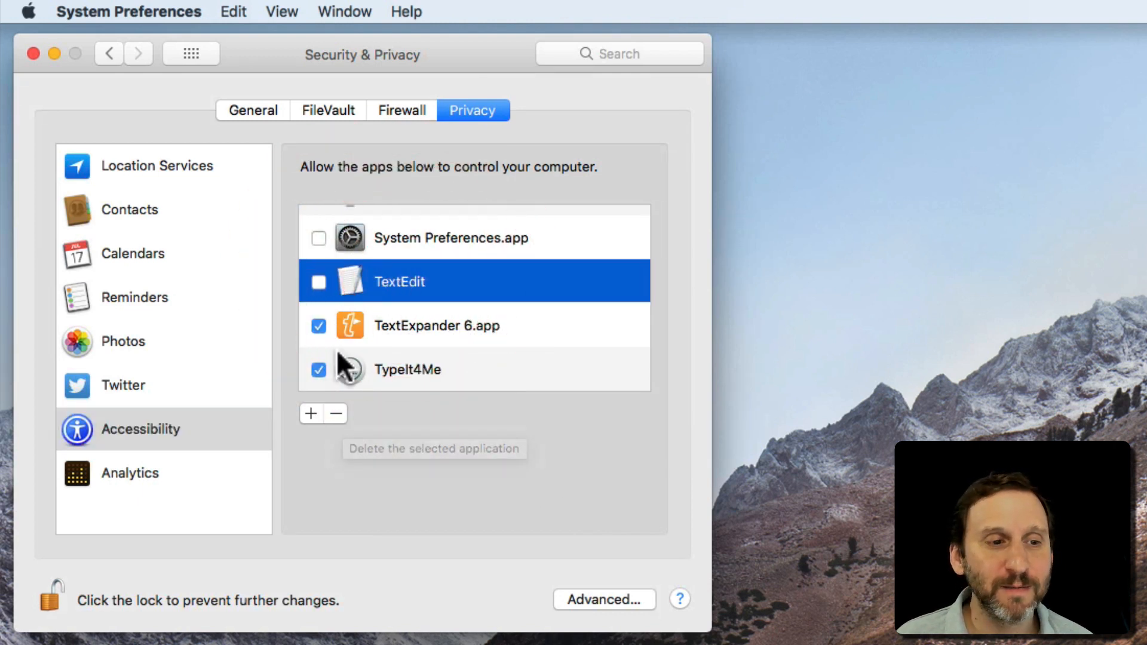
{"action": "left_click", "coordinate": [129, 474]}
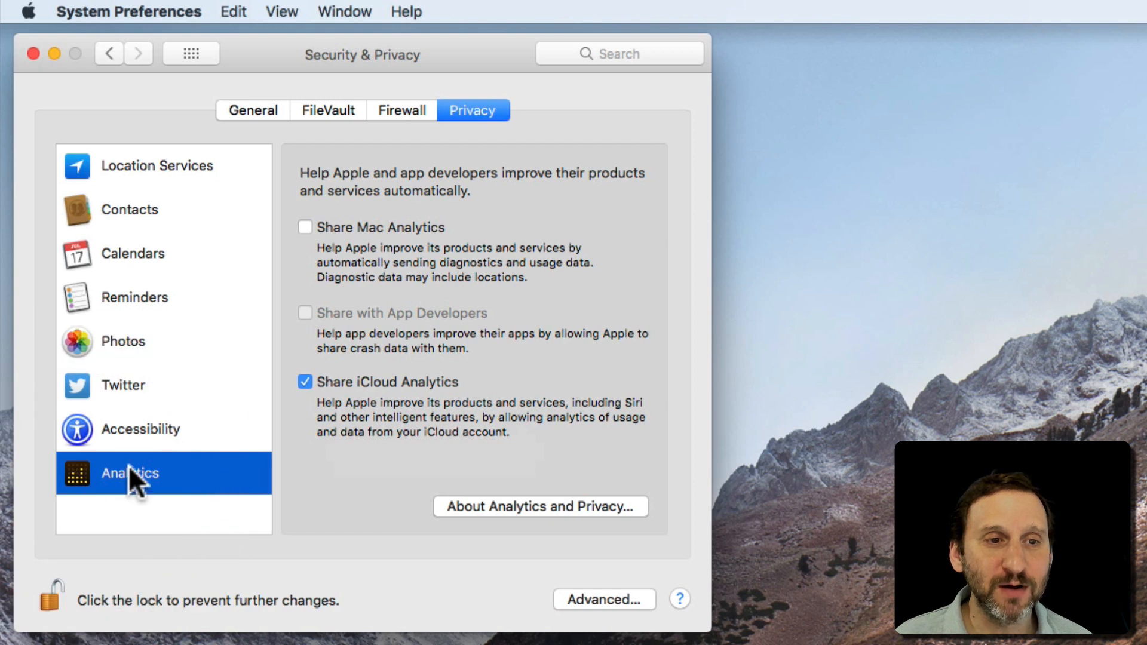
{"action": "mouse_move", "coordinate": [456, 288]}
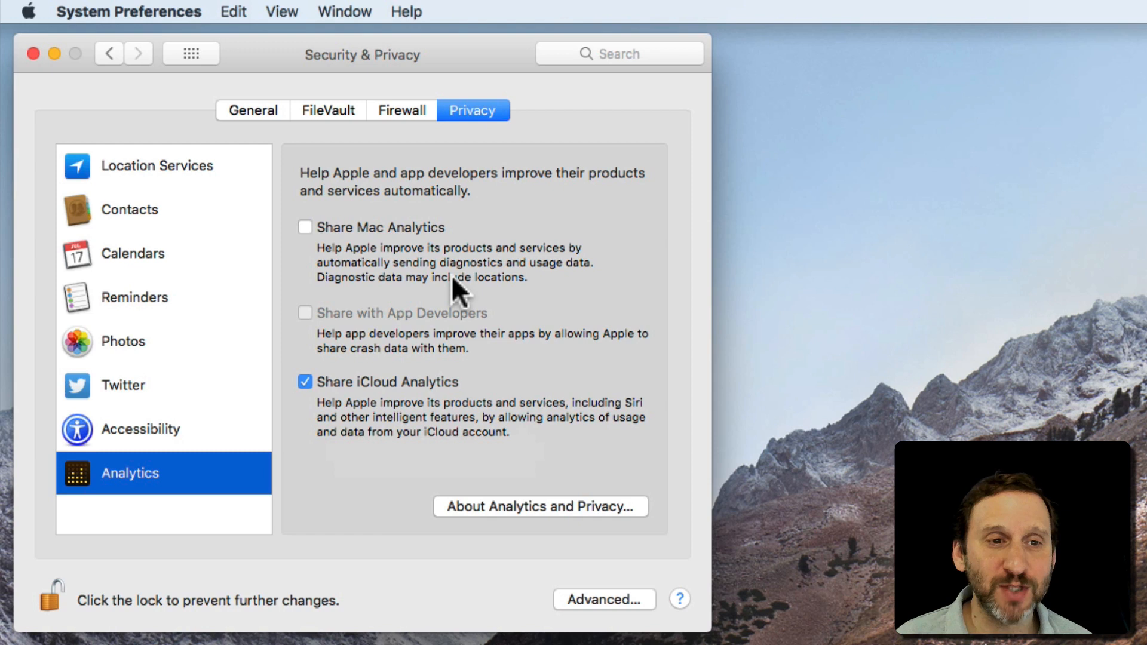
{"action": "mouse_move", "coordinate": [380, 246]}
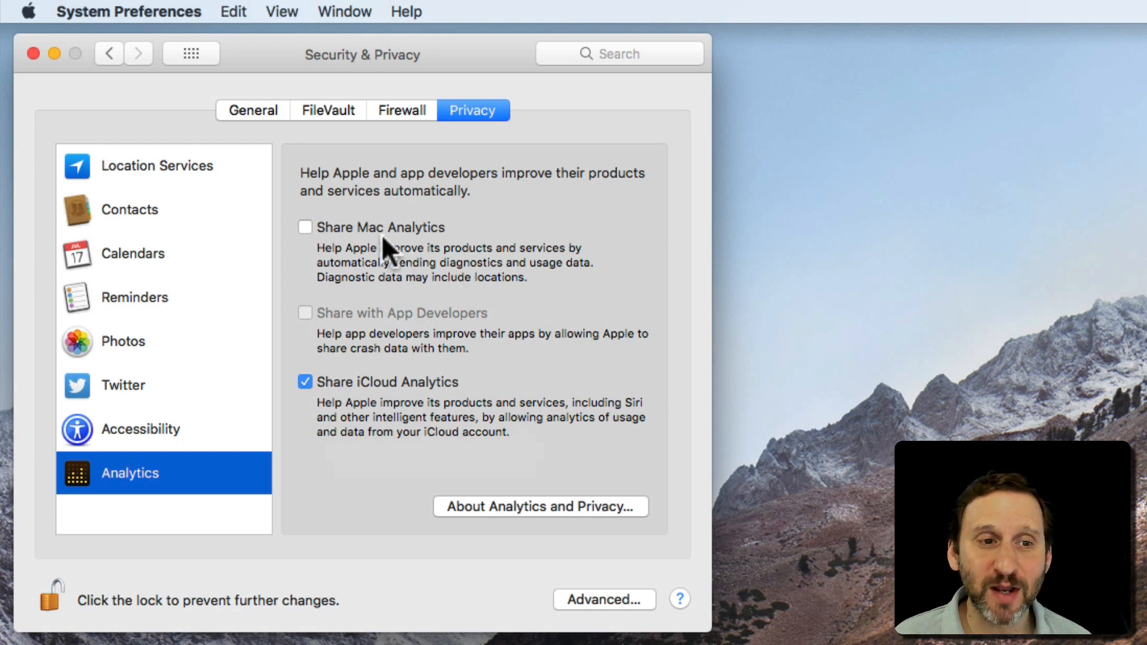
{"action": "mouse_move", "coordinate": [366, 203]}
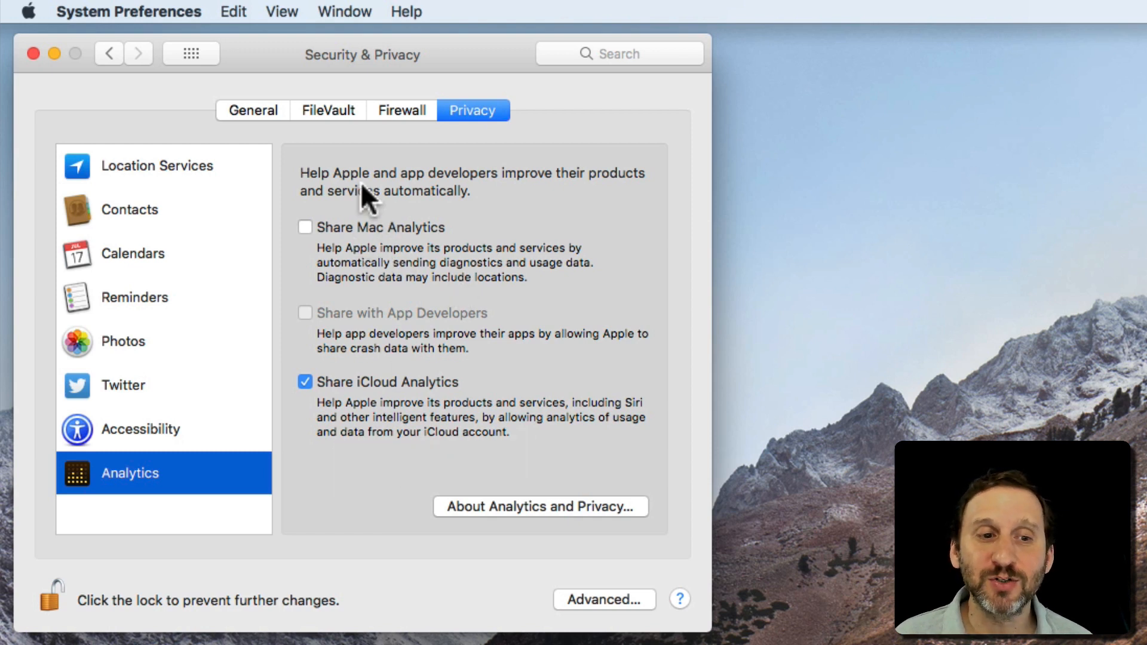
{"action": "mouse_move", "coordinate": [380, 369]}
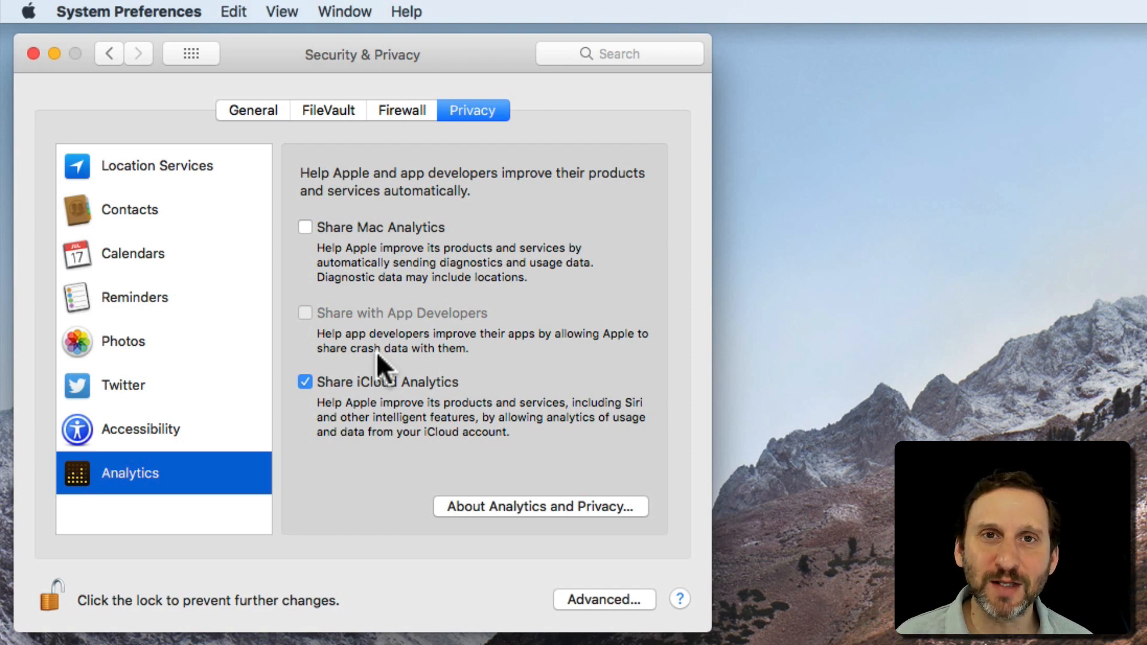
{"action": "mouse_move", "coordinate": [409, 255]}
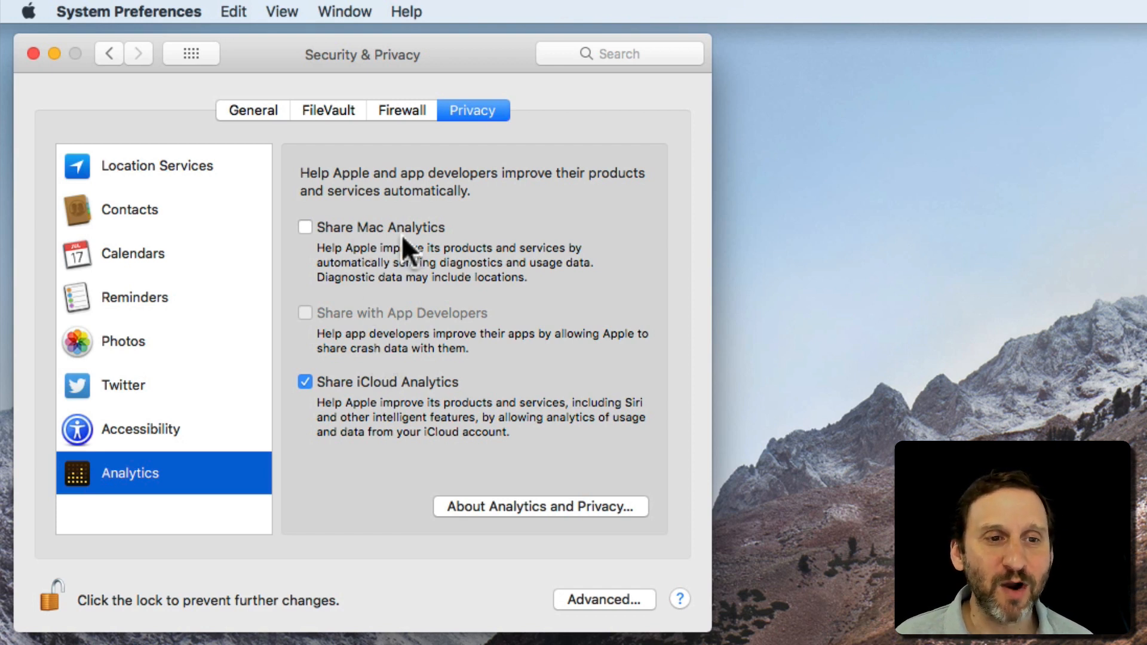
{"action": "mouse_move", "coordinate": [420, 274]}
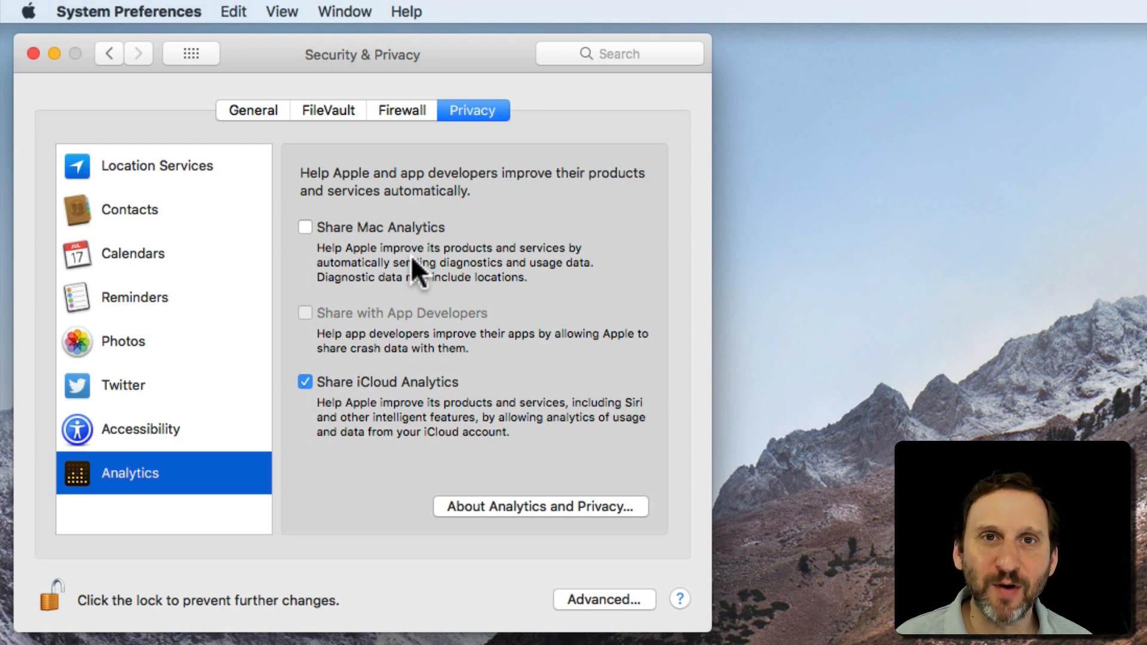
{"action": "mouse_move", "coordinate": [555, 515]}
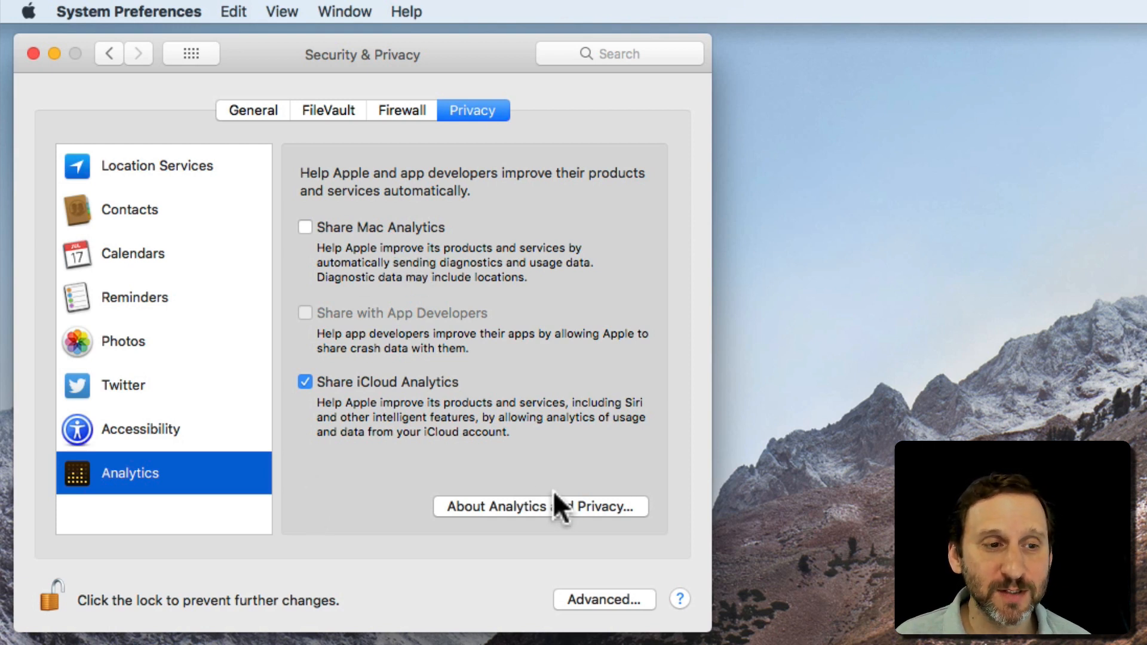
{"action": "mouse_move", "coordinate": [516, 525]}
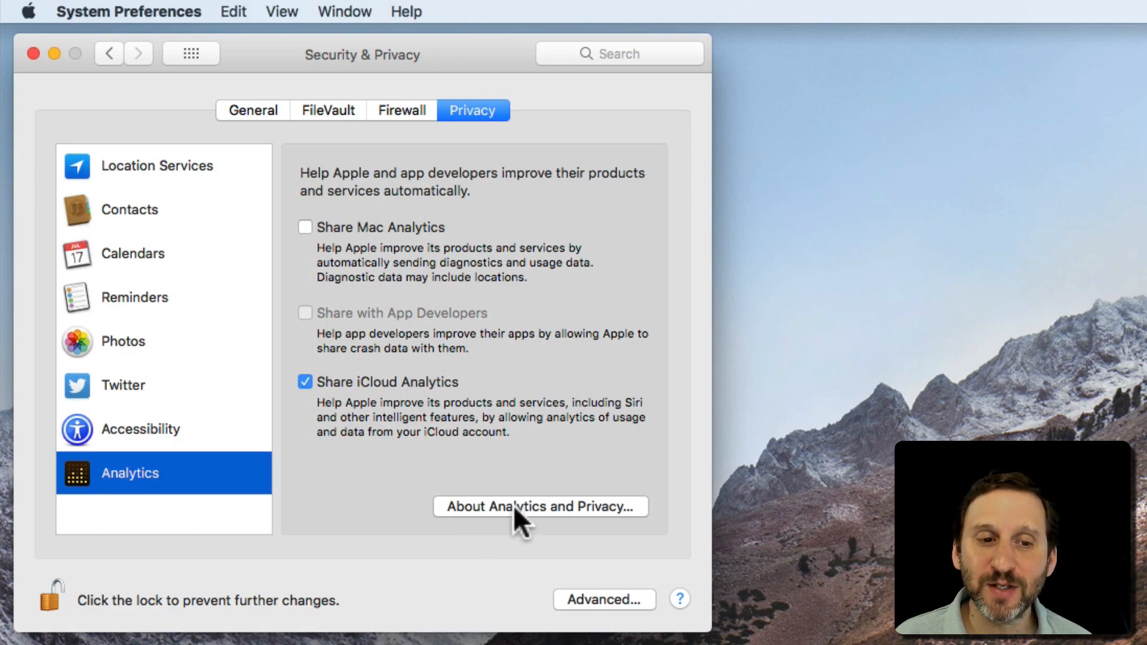
- Read and dismiss the About Analytics and About Location Services privacy explanations
{"action": "left_click", "coordinate": [541, 507]}
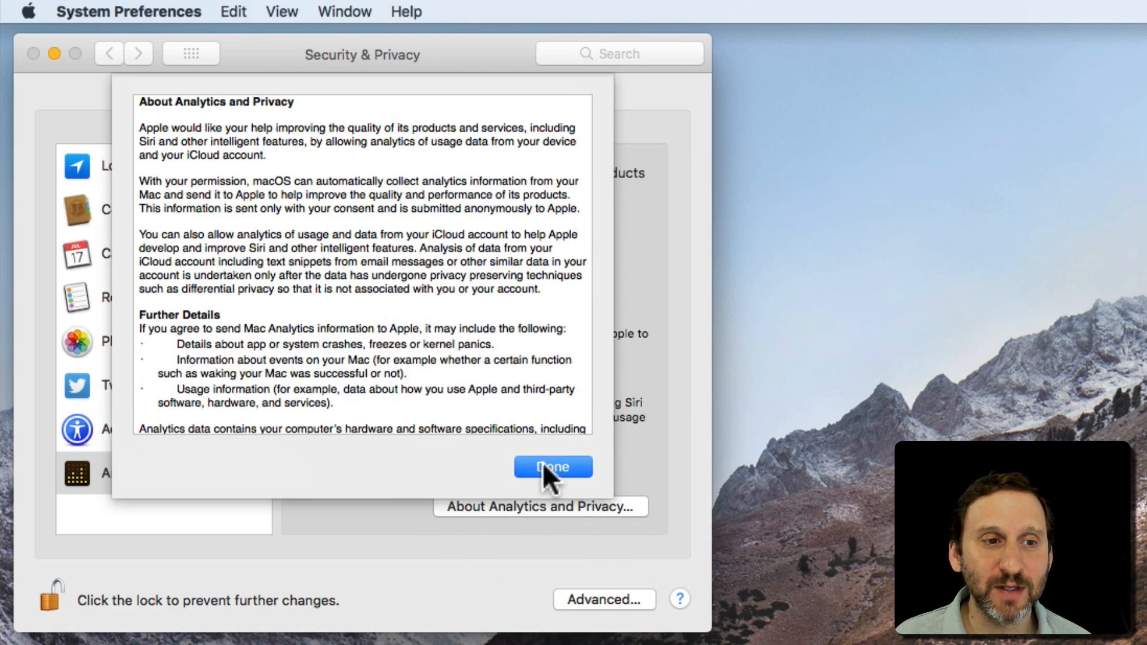
{"action": "left_click", "coordinate": [552, 466]}
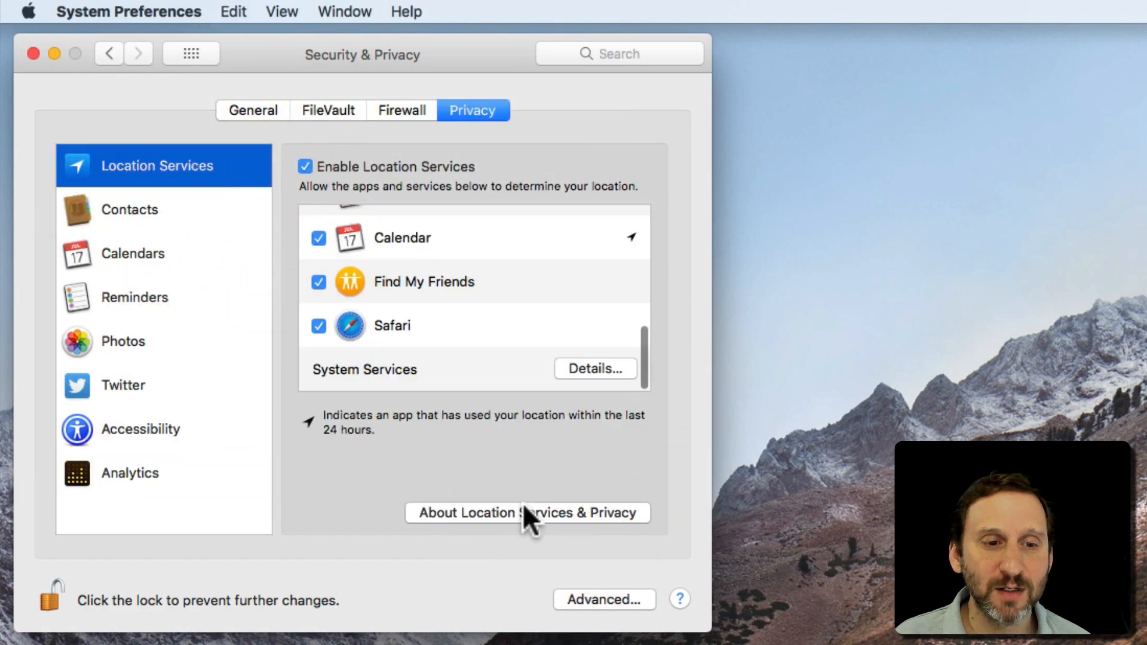
{"action": "left_click", "coordinate": [528, 513]}
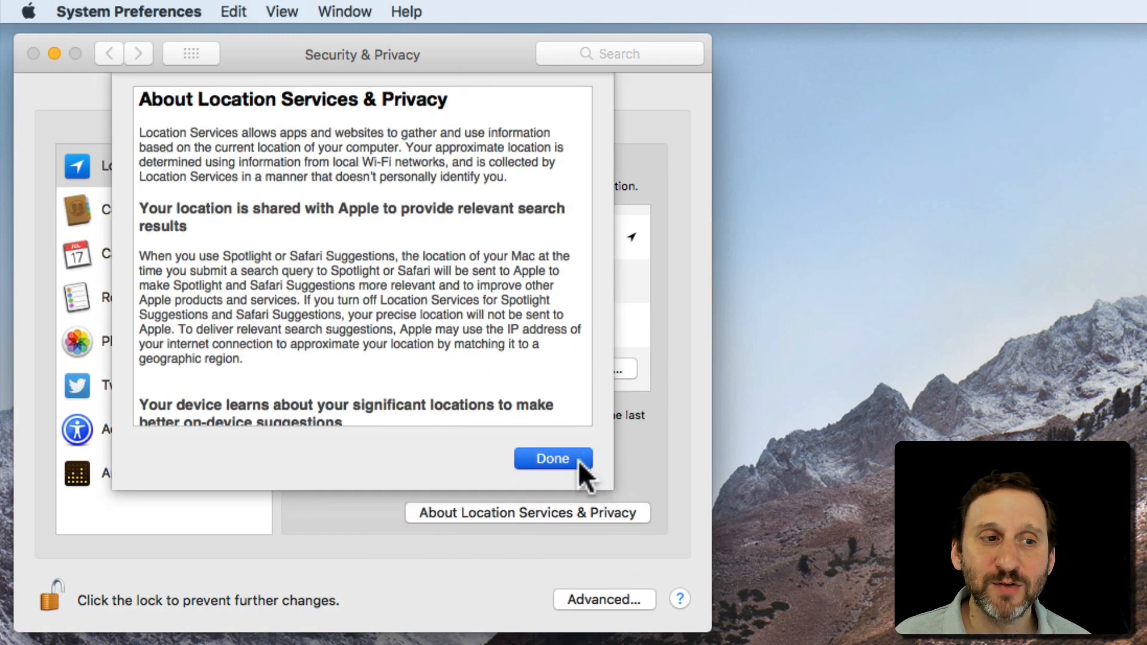
{"action": "left_click", "coordinate": [552, 458]}
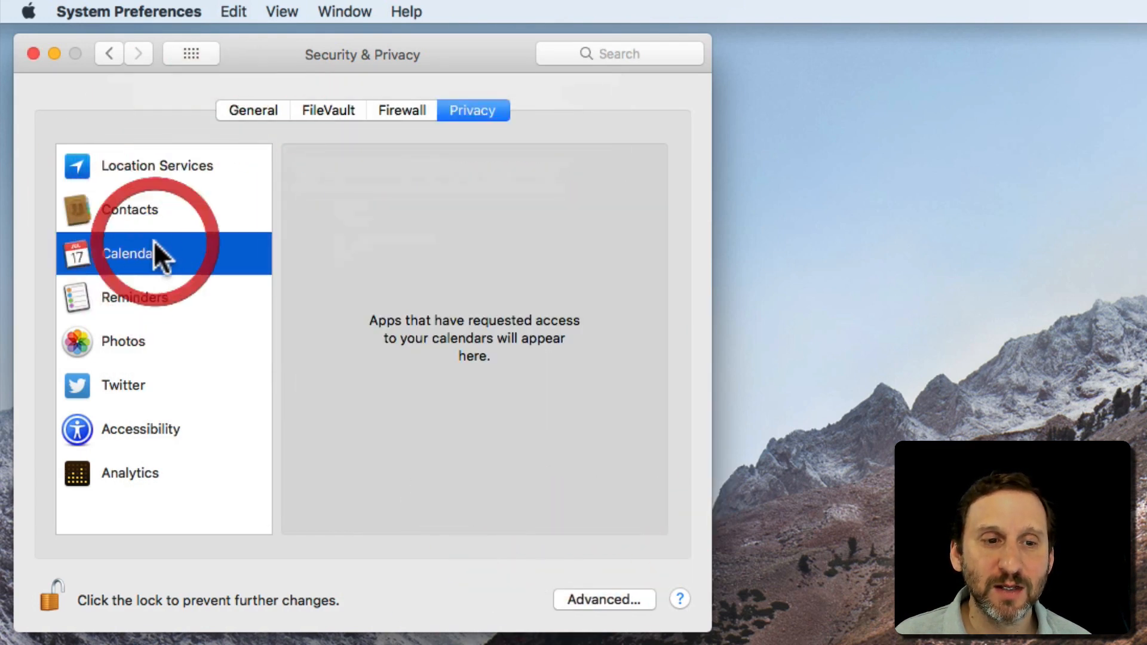
- Return through Accessibility to the Location Services list of permitted apps
{"action": "left_click", "coordinate": [141, 429]}
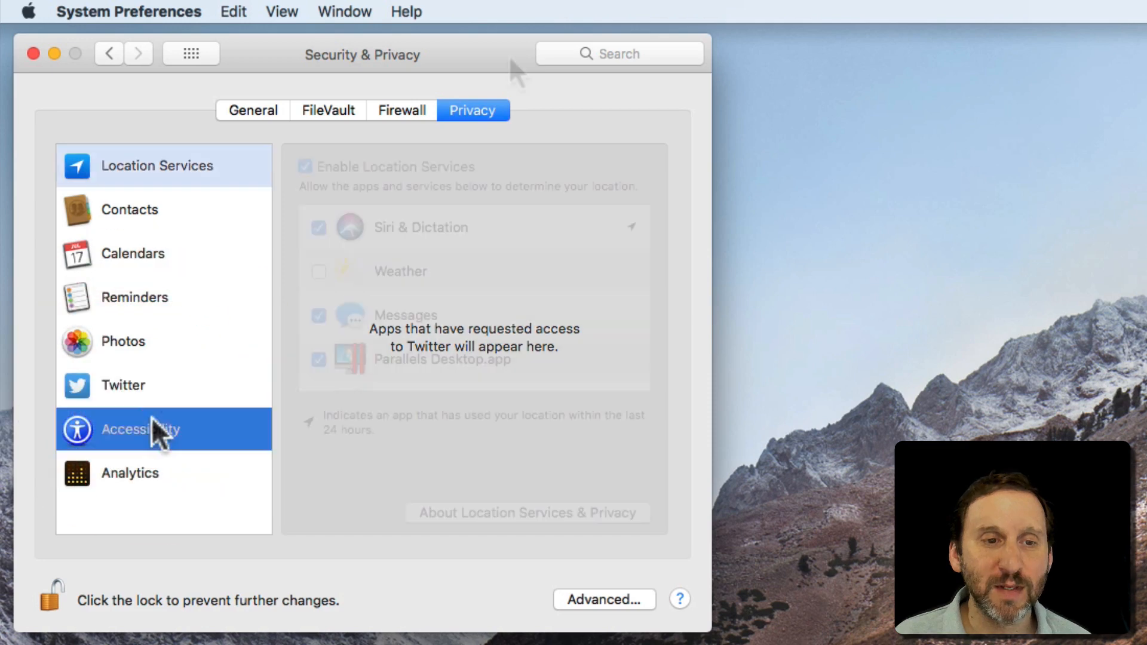
{"action": "left_click", "coordinate": [158, 165]}
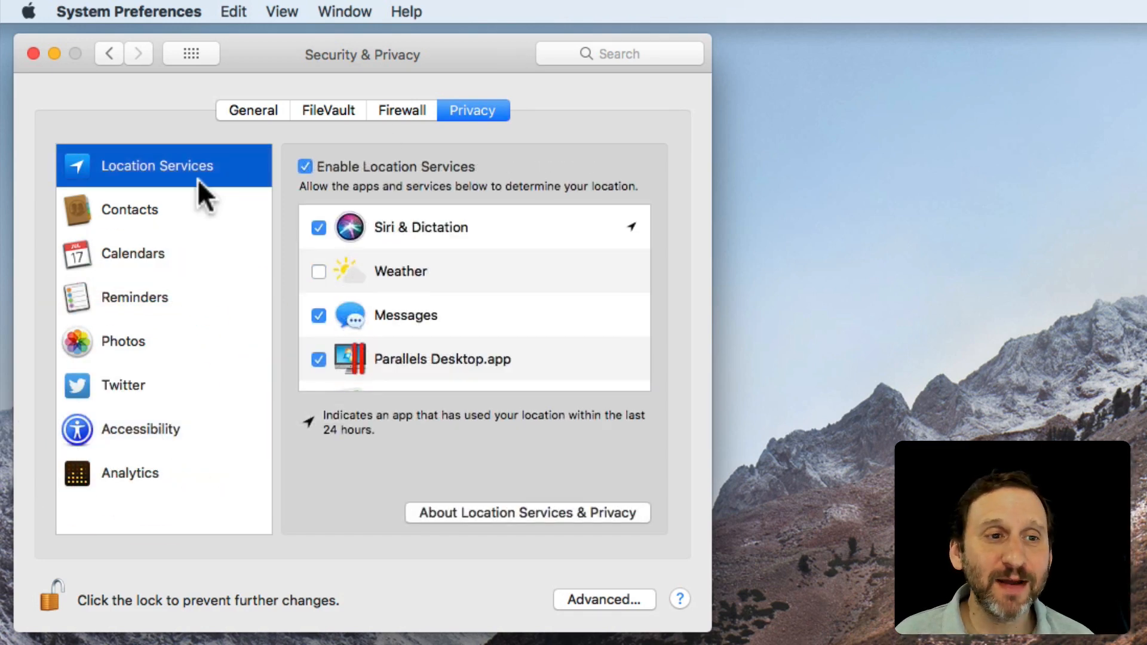
{"action": "mouse_move", "coordinate": [297, 332]}
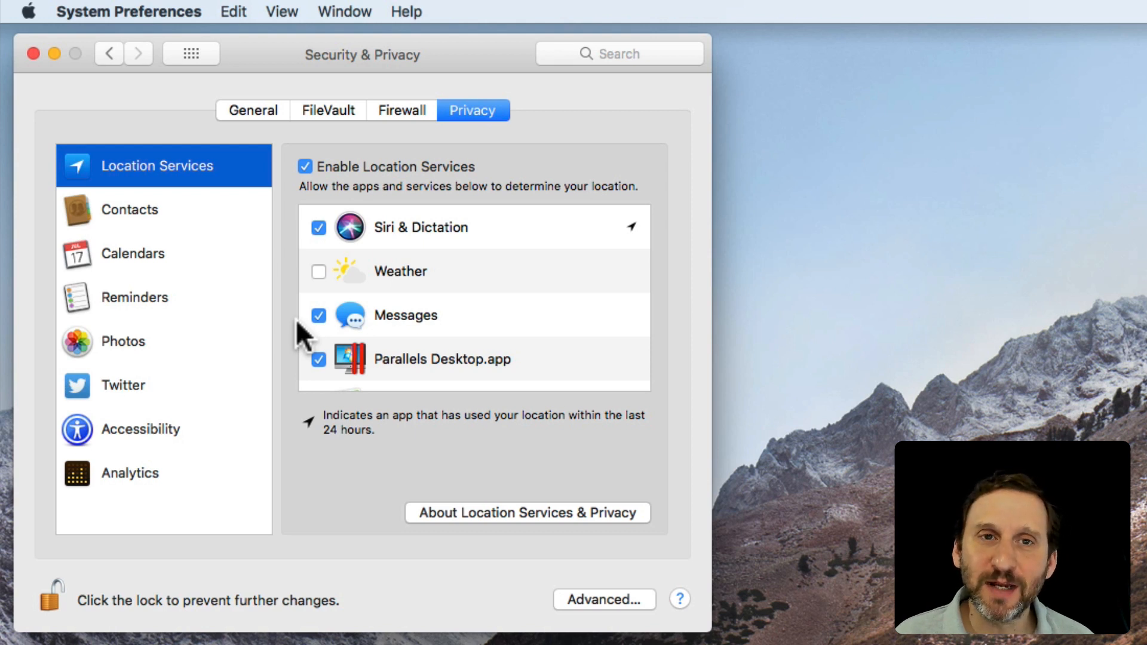
{"action": "mouse_move", "coordinate": [266, 349]}
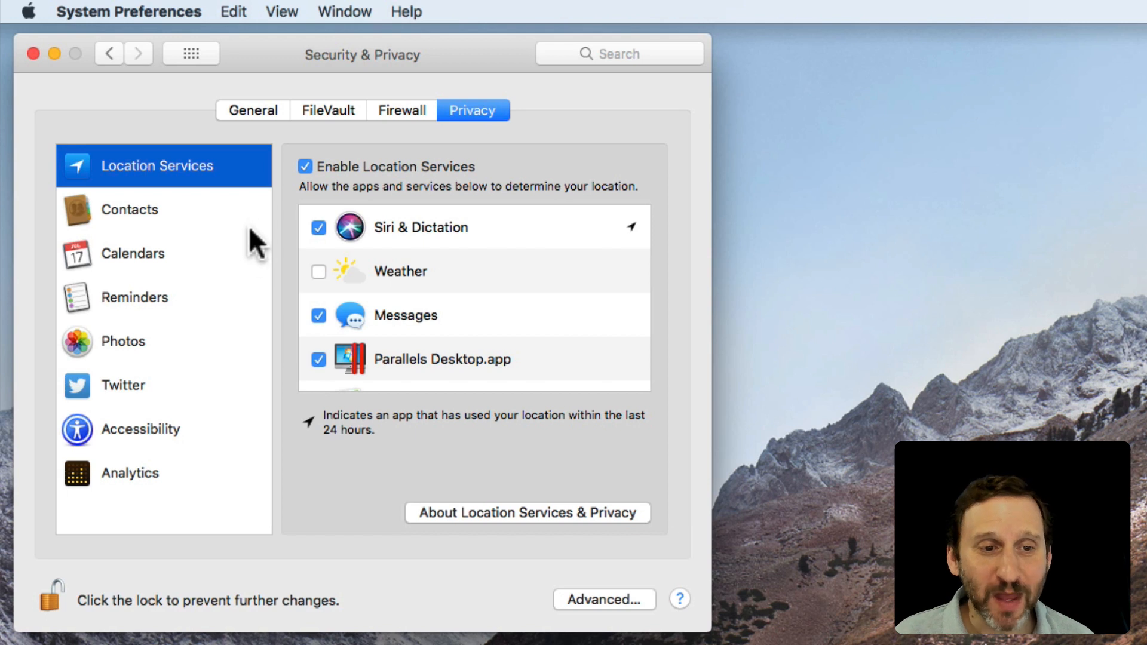
{"action": "mouse_move", "coordinate": [480, 146]}
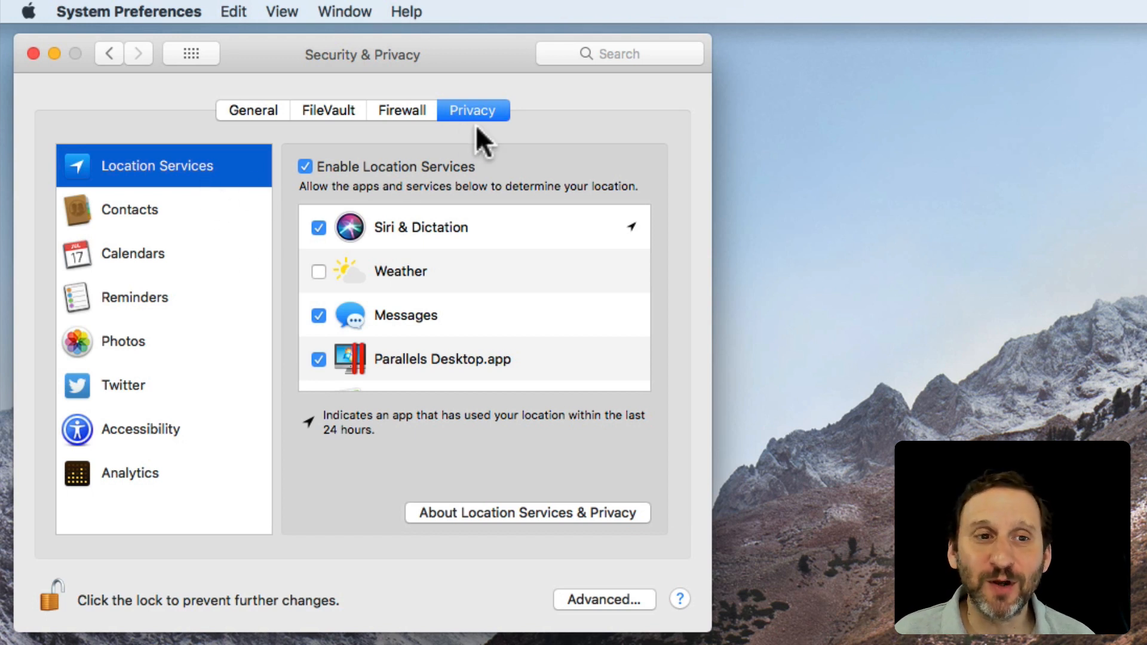
{"action": "mouse_move", "coordinate": [237, 321]}
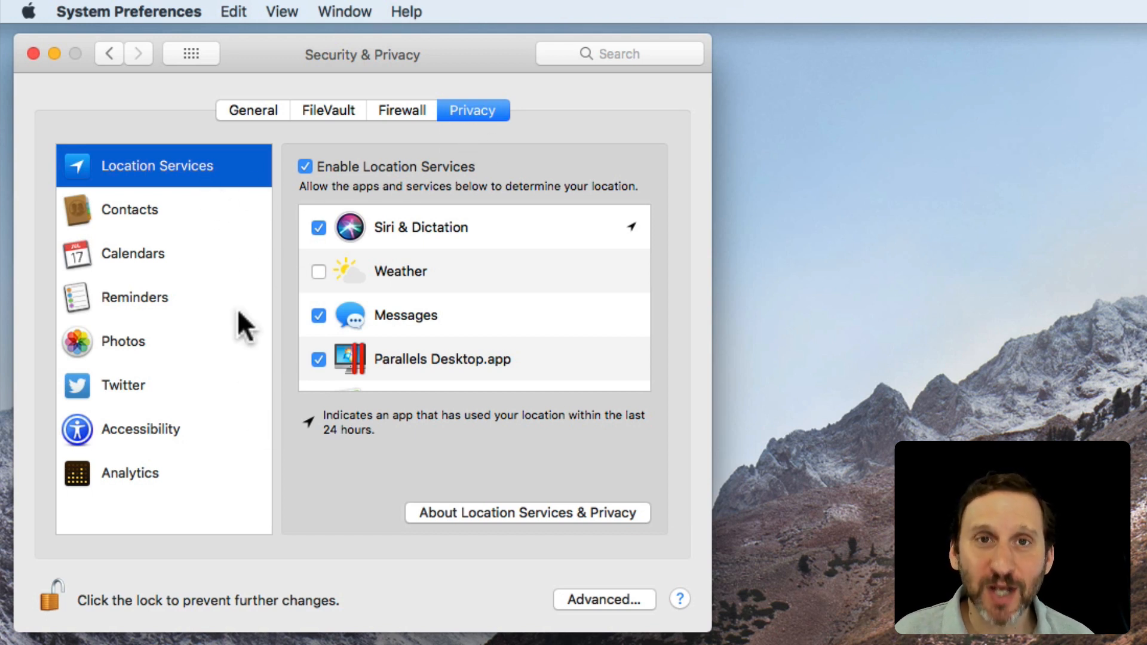
{"action": "mouse_move", "coordinate": [235, 308]}
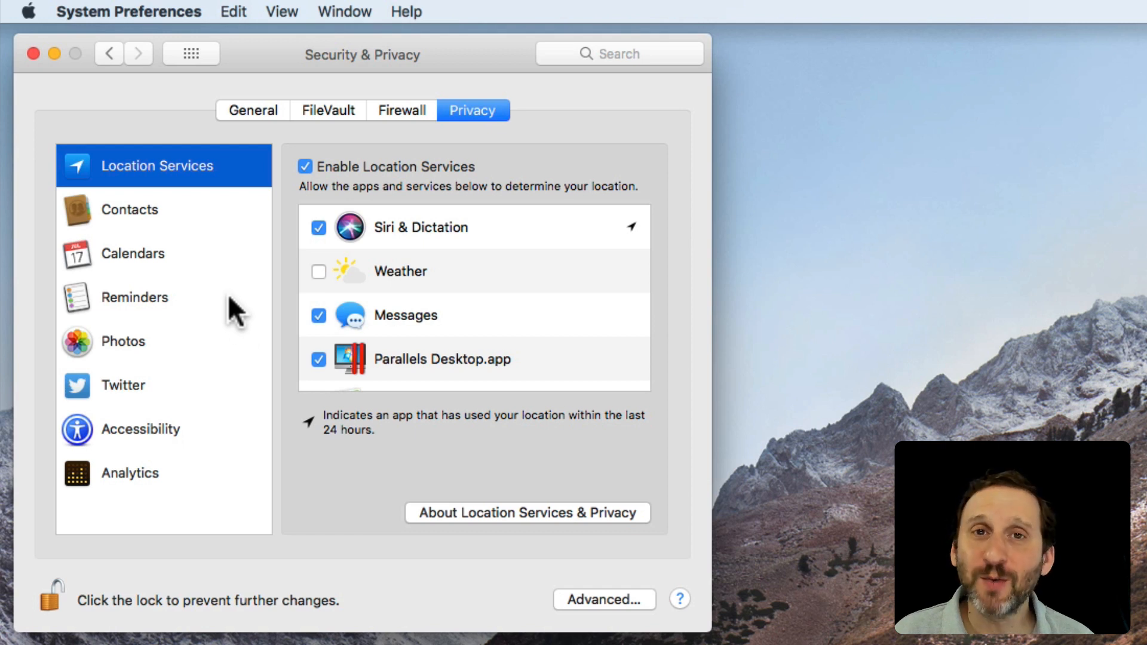
{"action": "left_click", "coordinate": [131, 431]}
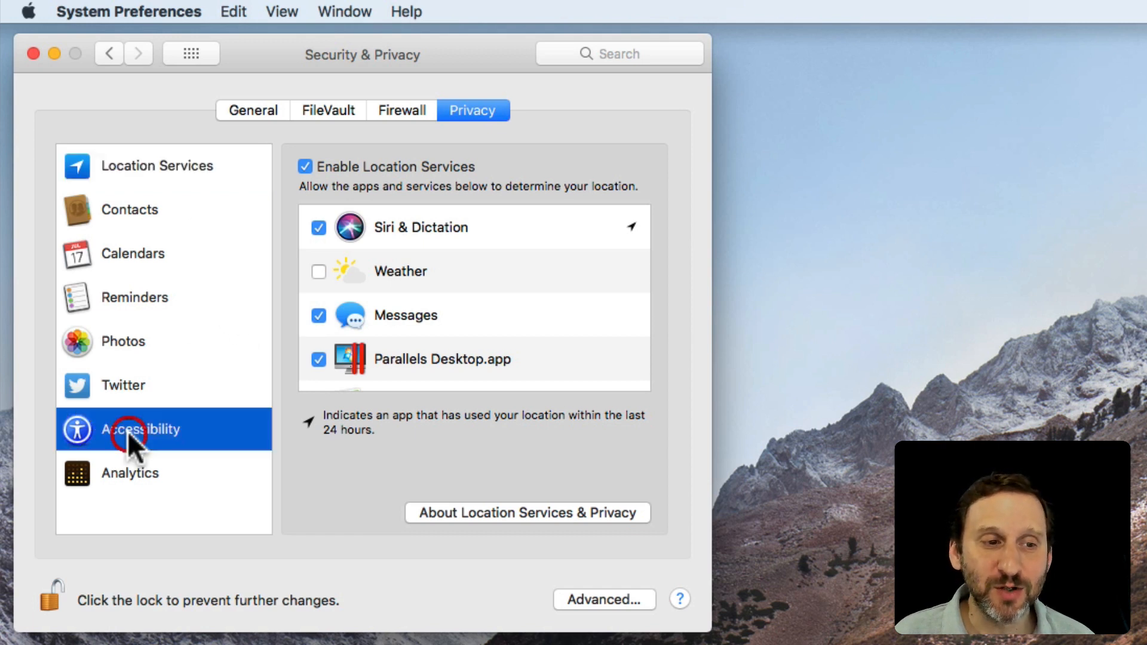
- Show the Accessibility list and scroll to its end to see which apps are checked
{"action": "left_click", "coordinate": [141, 429]}
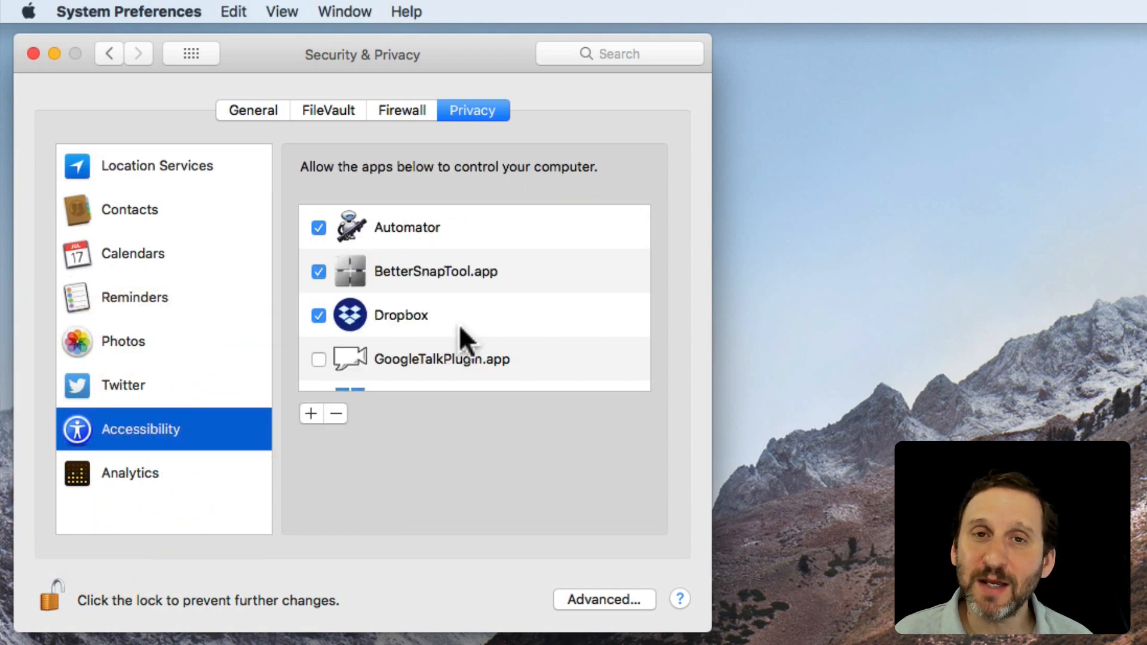
{"action": "scroll", "scroll_direction": "down", "scroll_amount": 3}
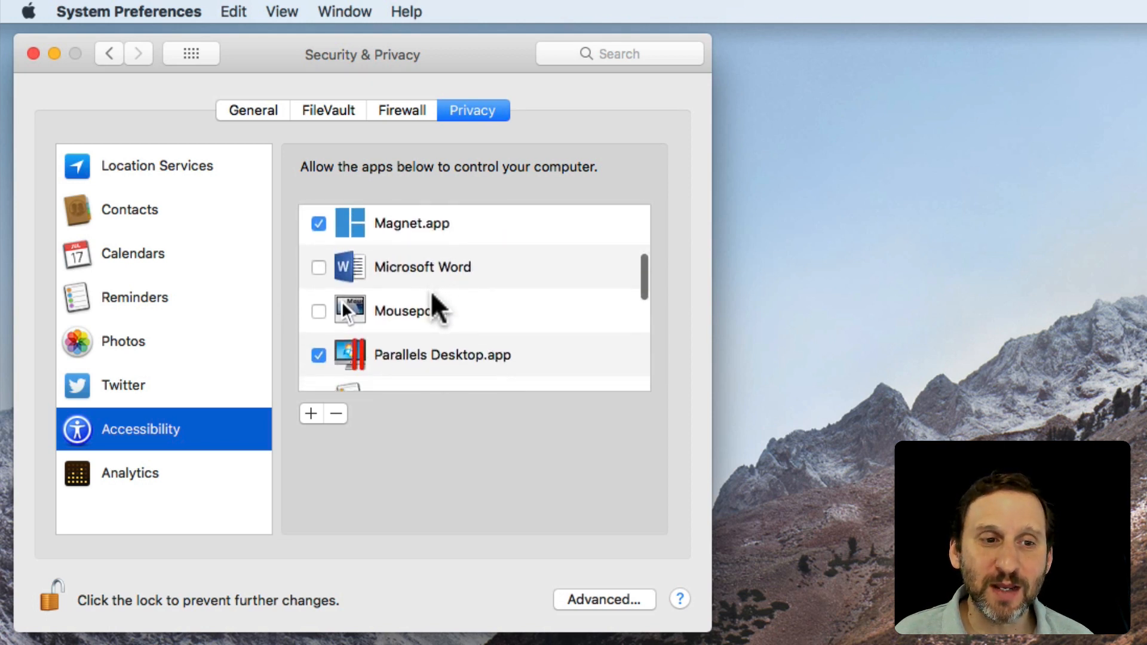
{"action": "scroll", "scroll_direction": "down", "scroll_amount": 3}
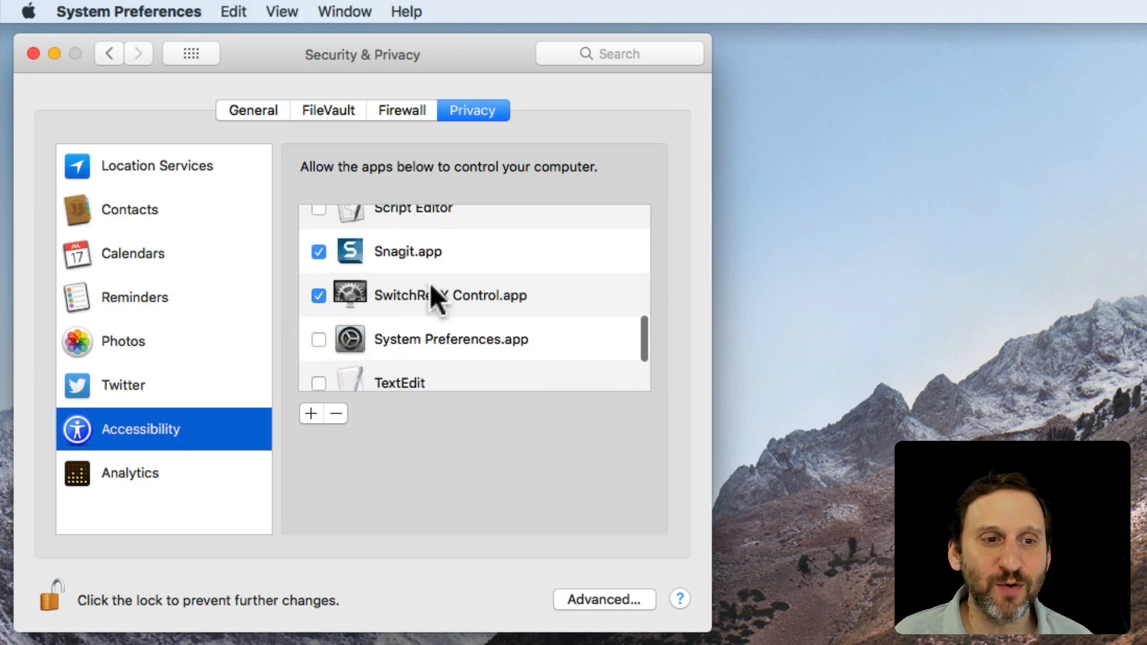
{"action": "scroll", "scroll_direction": "down", "scroll_amount": 3}
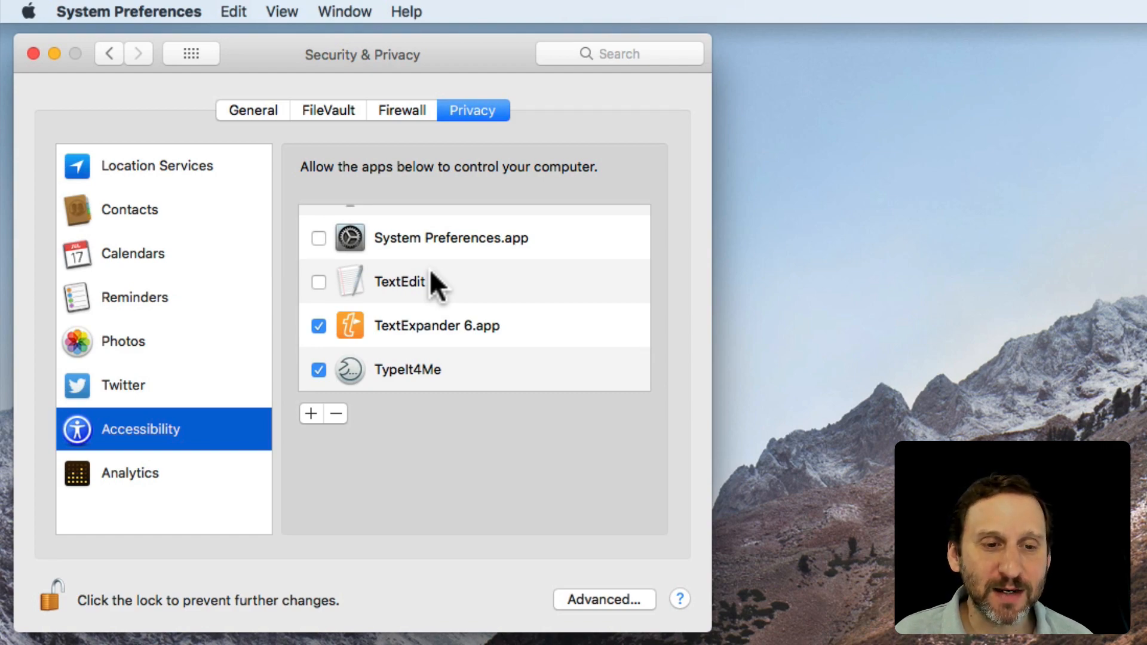
{"action": "mouse_move", "coordinate": [353, 379]}
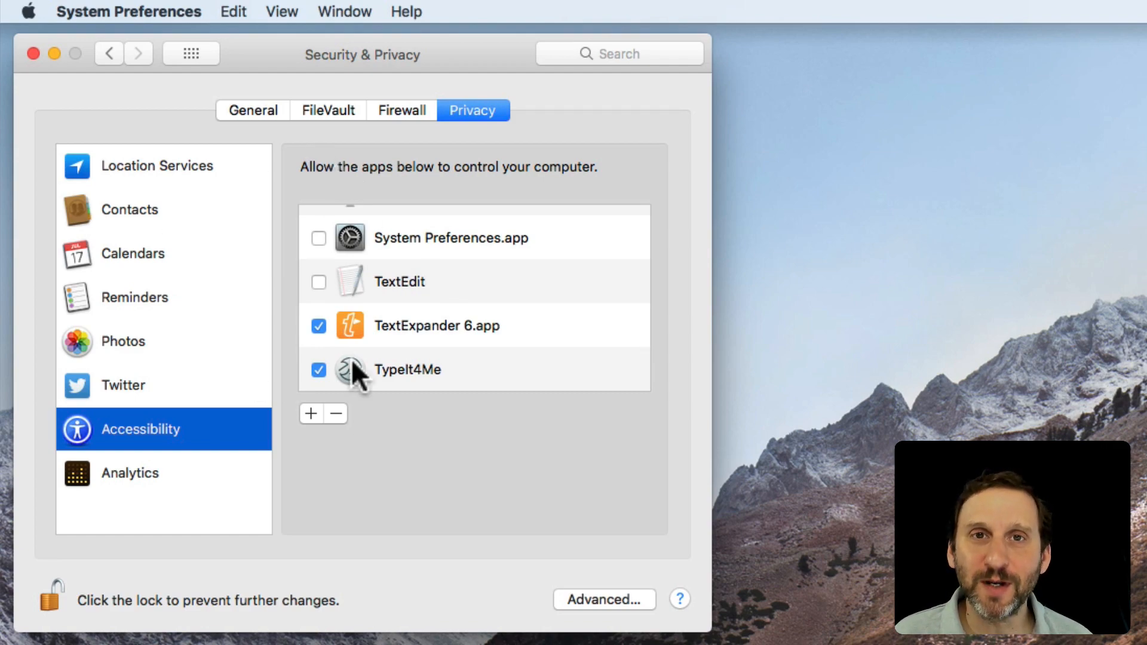